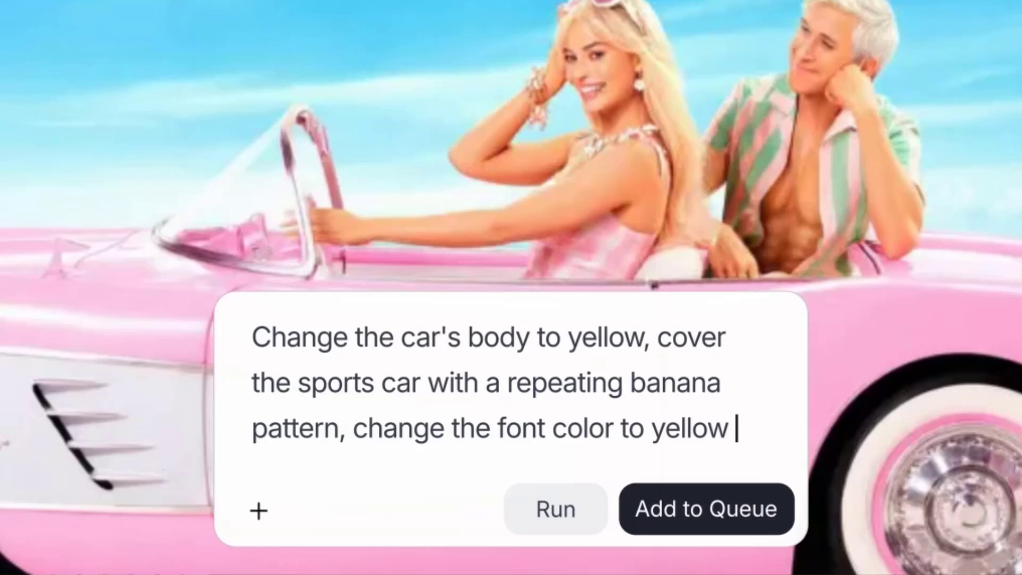
Step: Browse down the Lovart home page
left_click(555, 509)
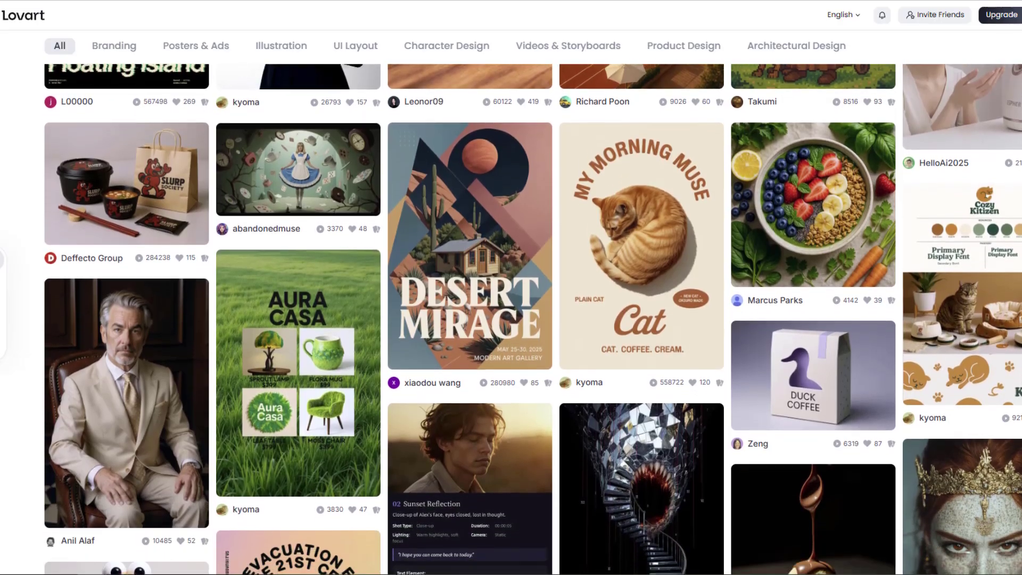
scroll("down", 3)
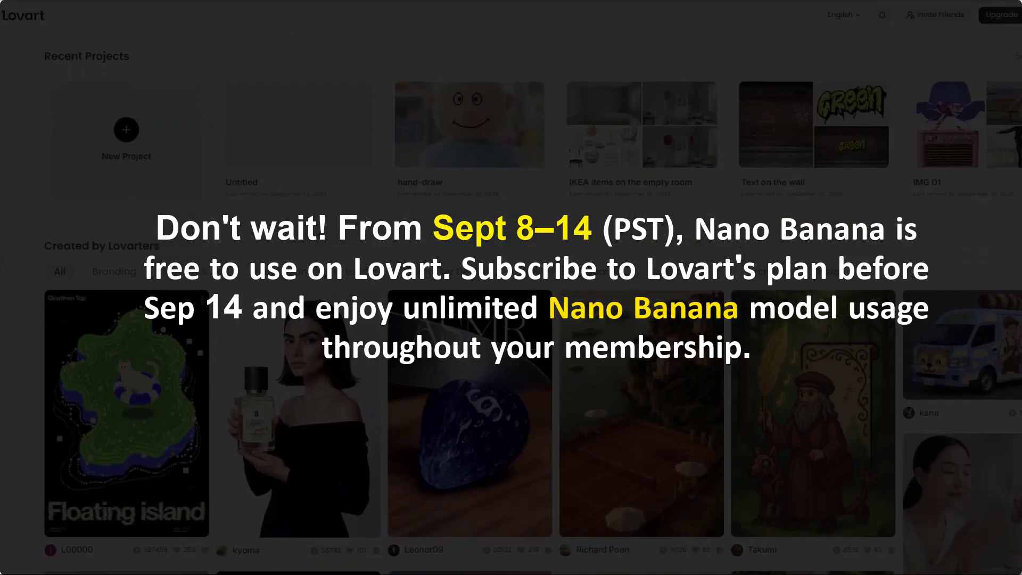
scroll("down", 3)
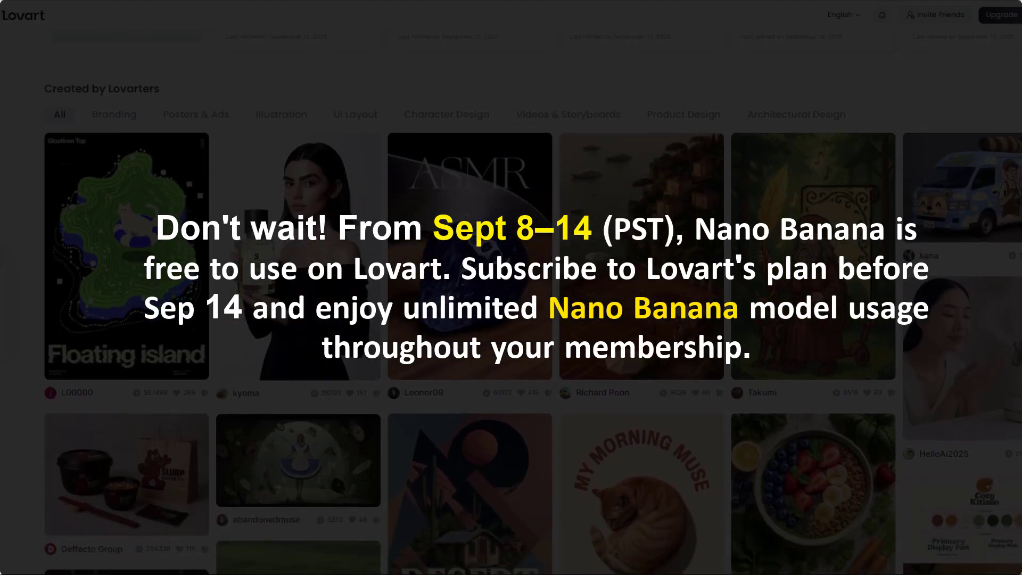
scroll("down", 3)
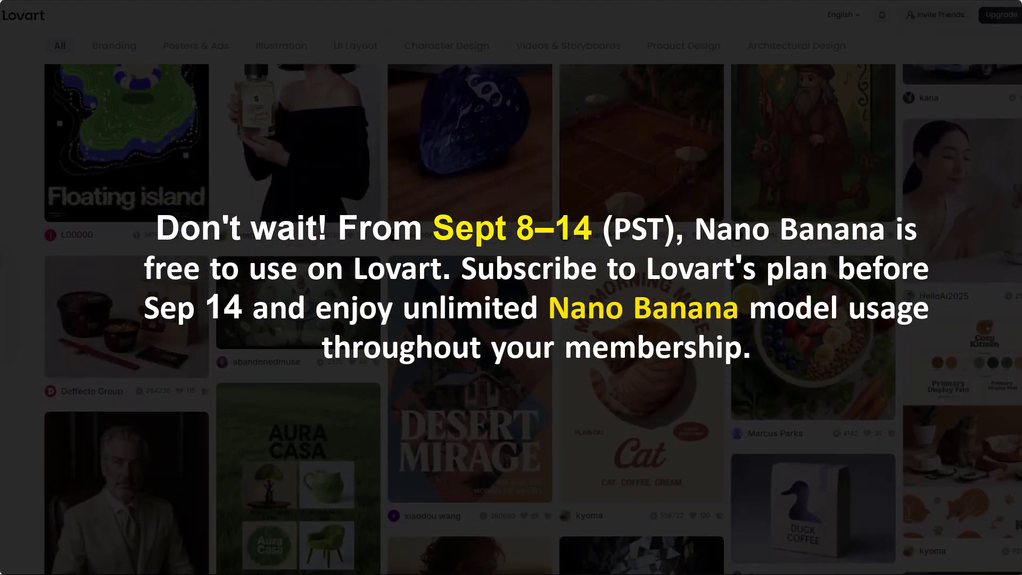
scroll("down", 3)
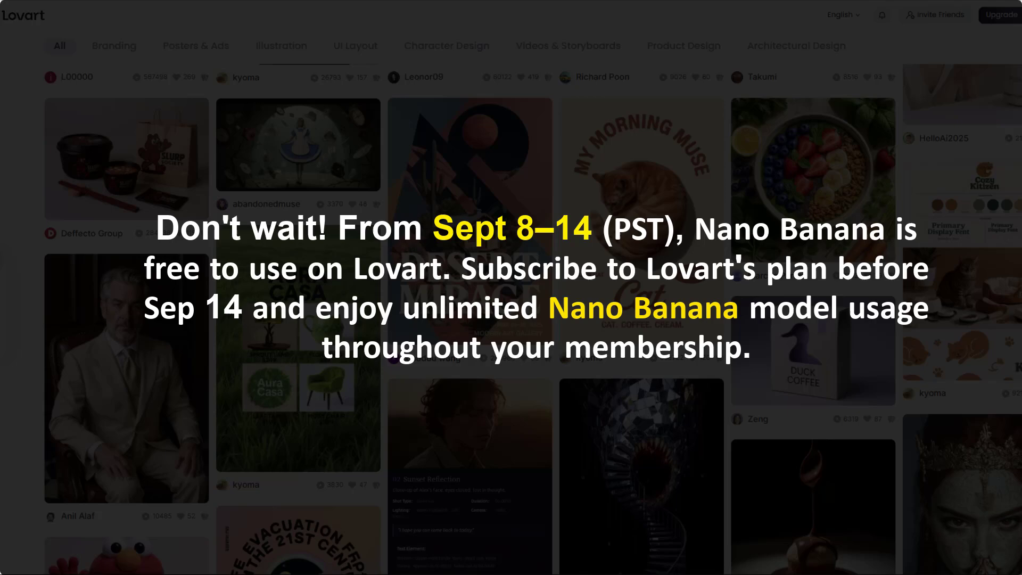
scroll("down", 3)
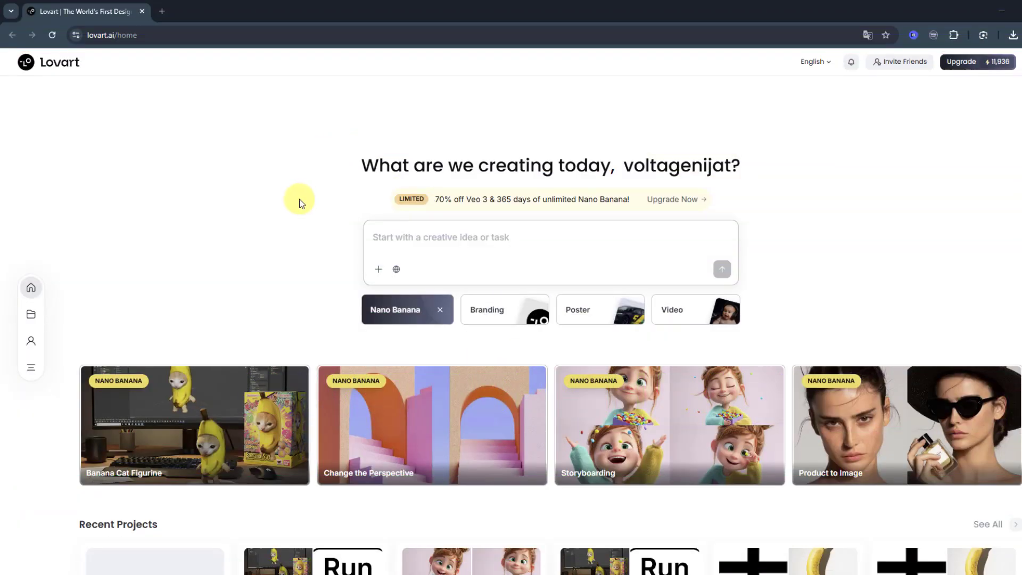
mouse_move(264, 246)
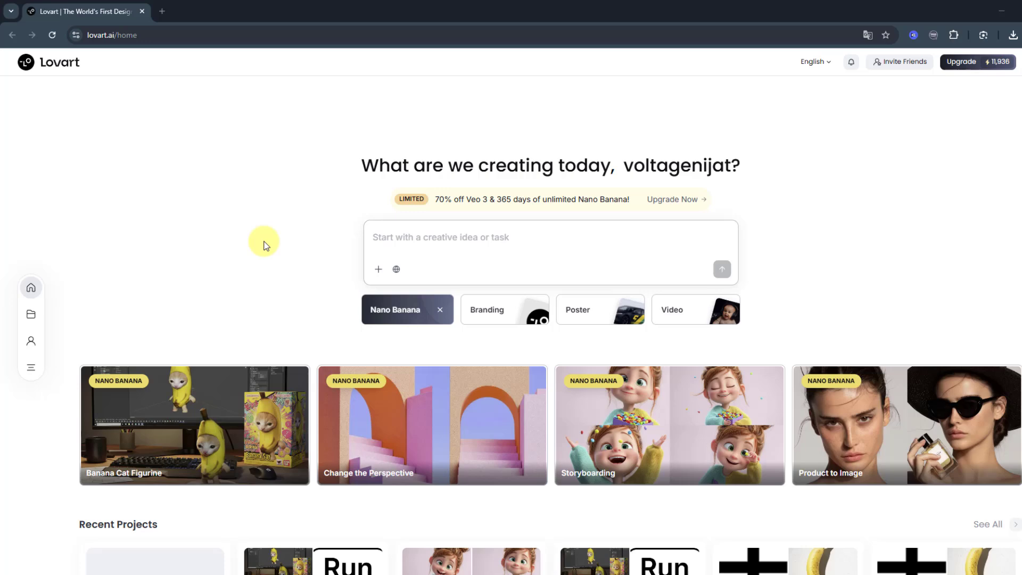
scroll("down", 3)
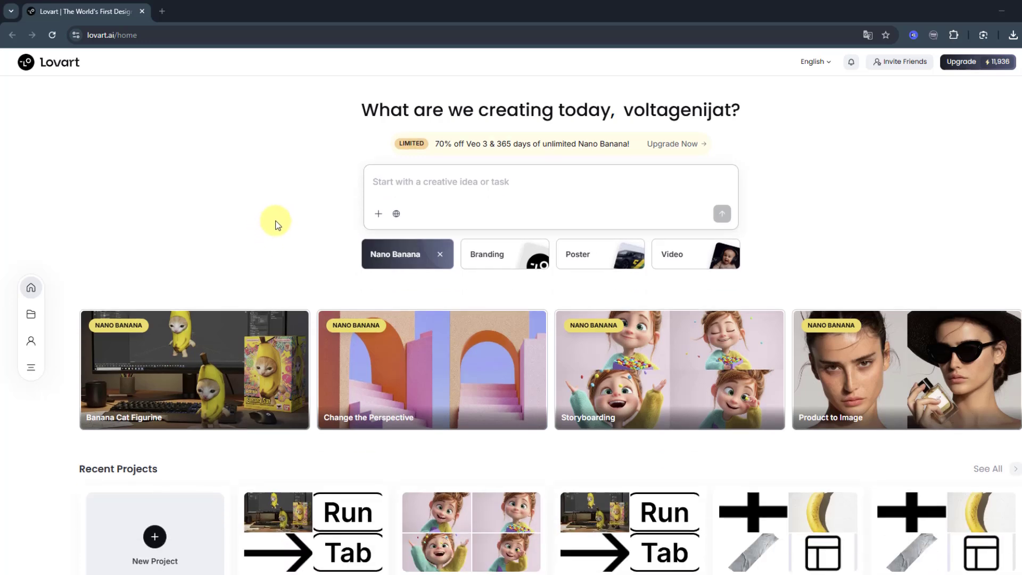
scroll("down", 3)
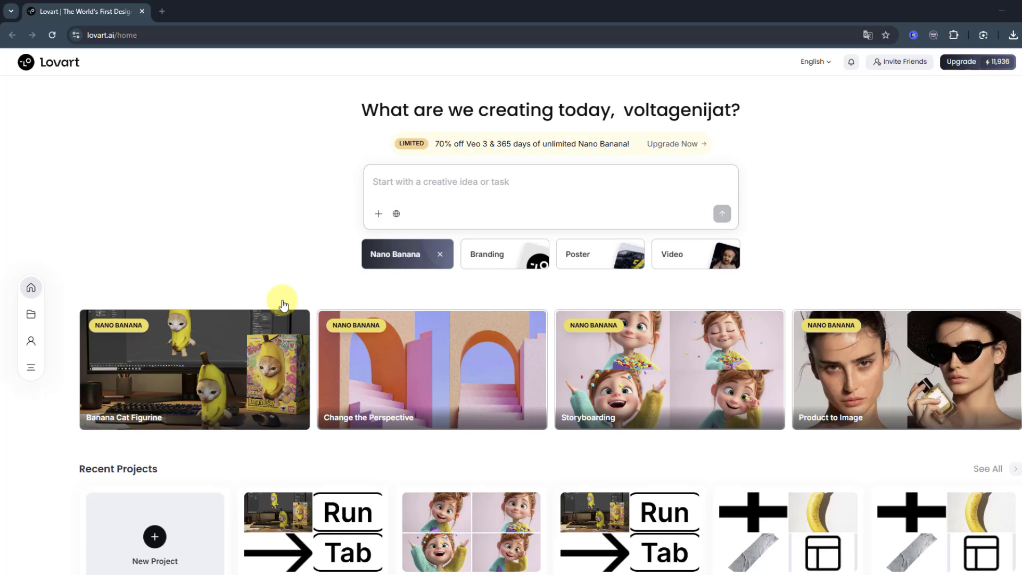
scroll("down", 3)
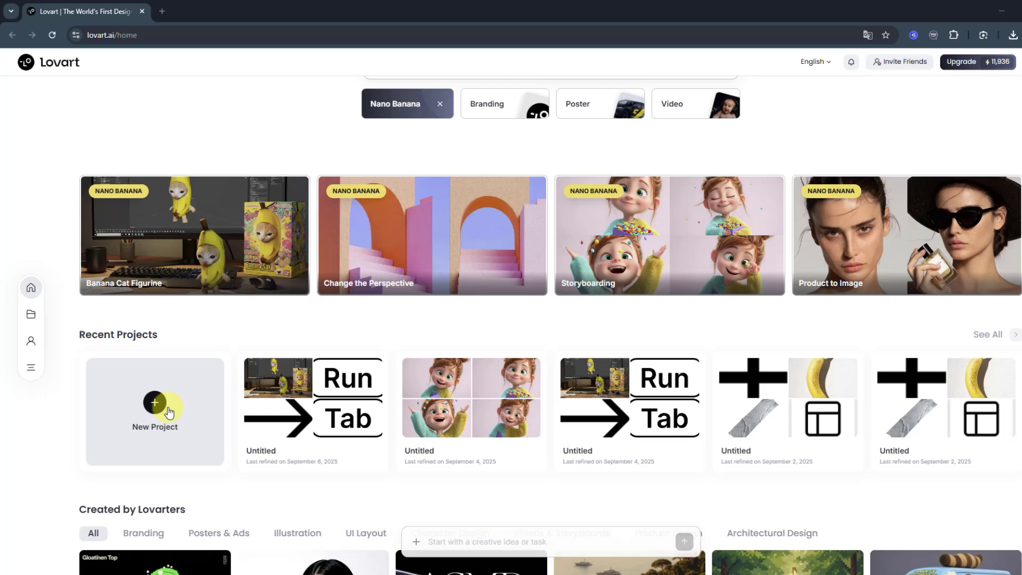
Step: Create a new project and upload the skater girl photo plus files 1–5
left_click(155, 412)
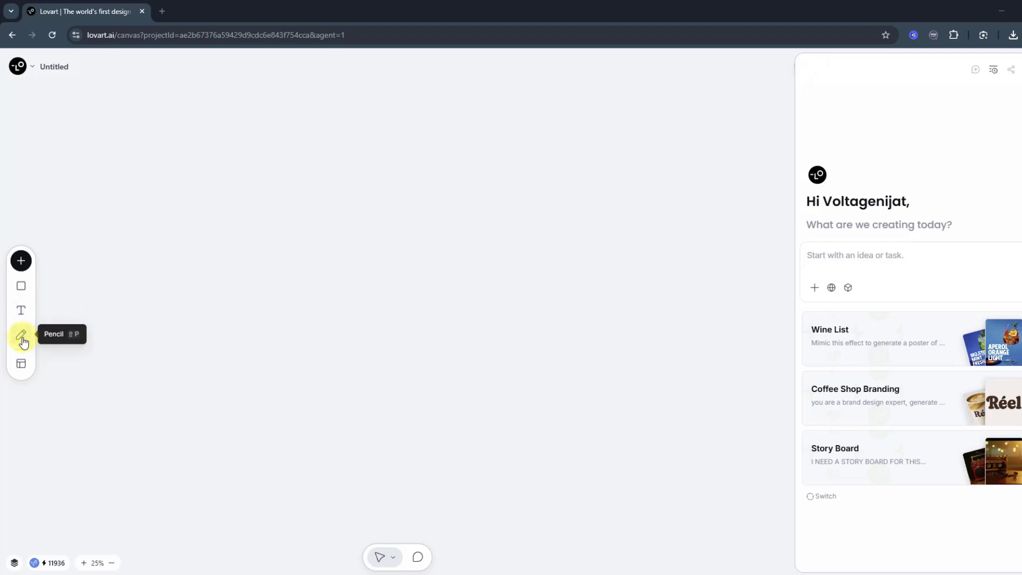
left_click(20, 261)
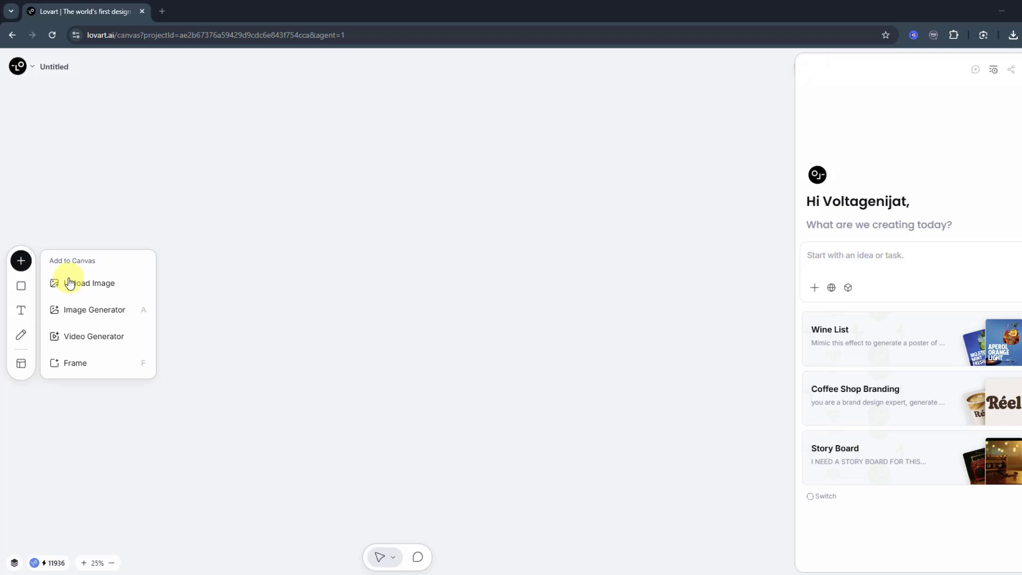
left_click(89, 283)
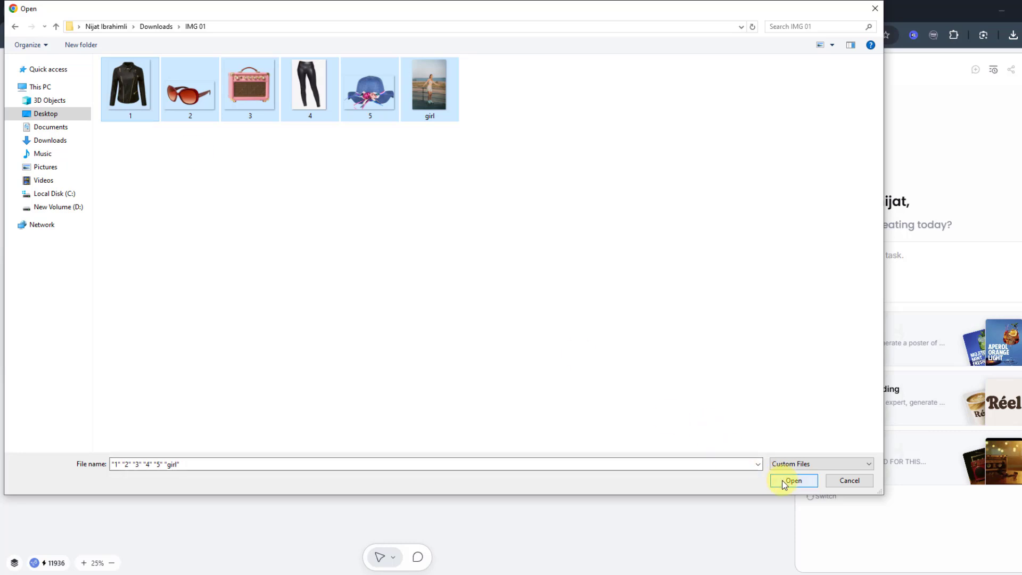
left_click(793, 480)
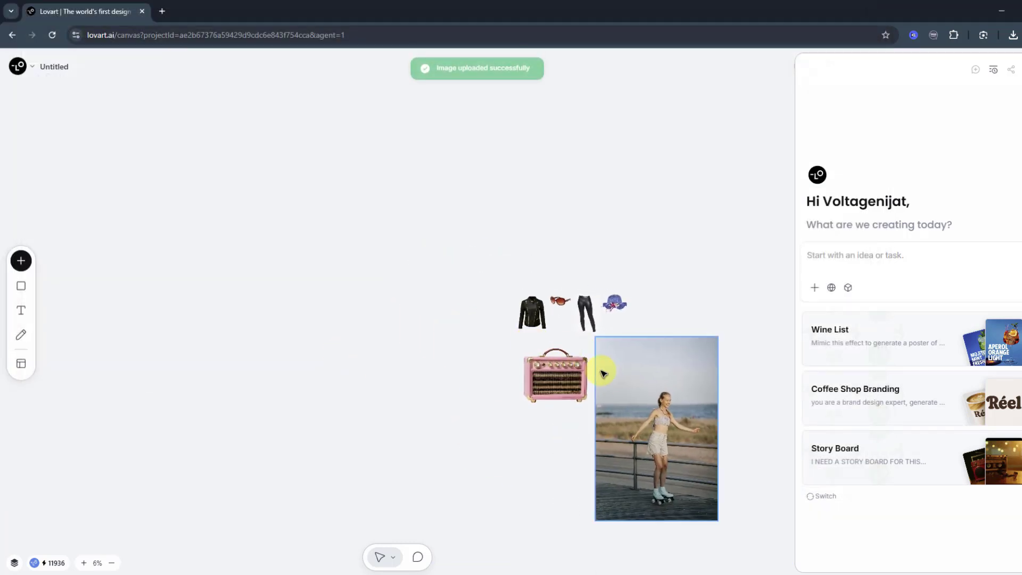
Step: Select all six images and prompt the chat to put all the items on the girl
left_click_drag(656, 427, 326, 339)
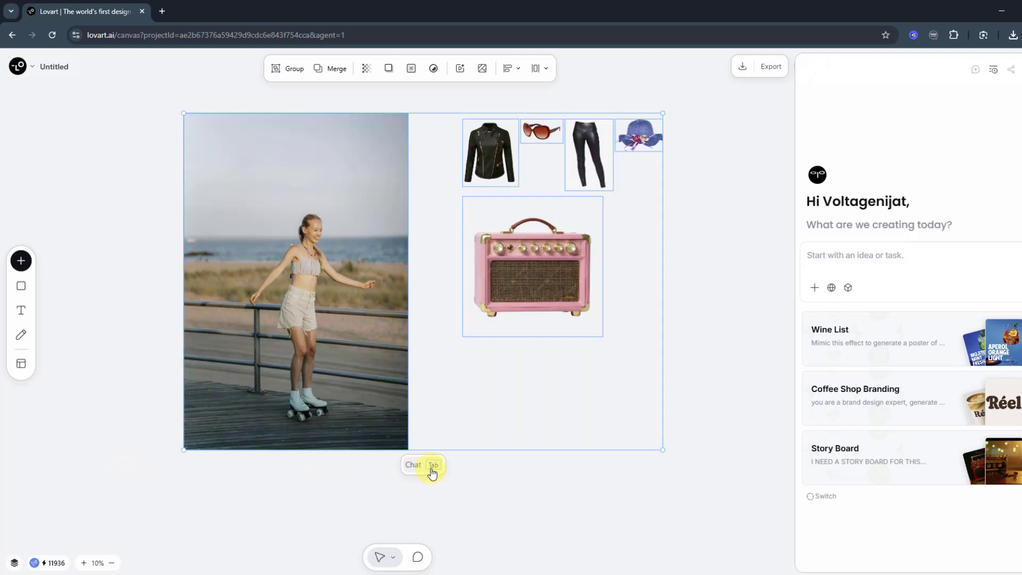
left_click(413, 468)
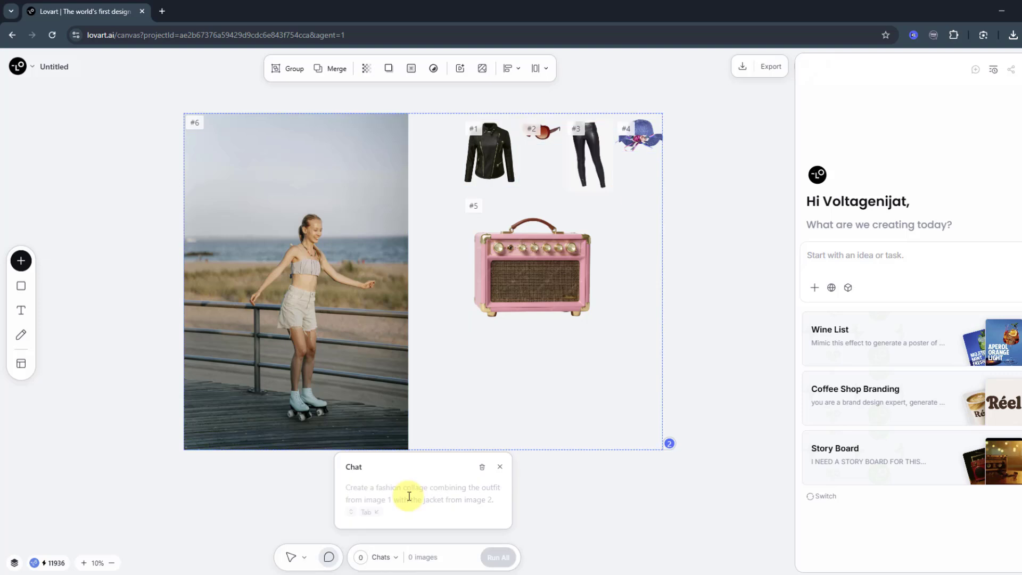
type("put all")
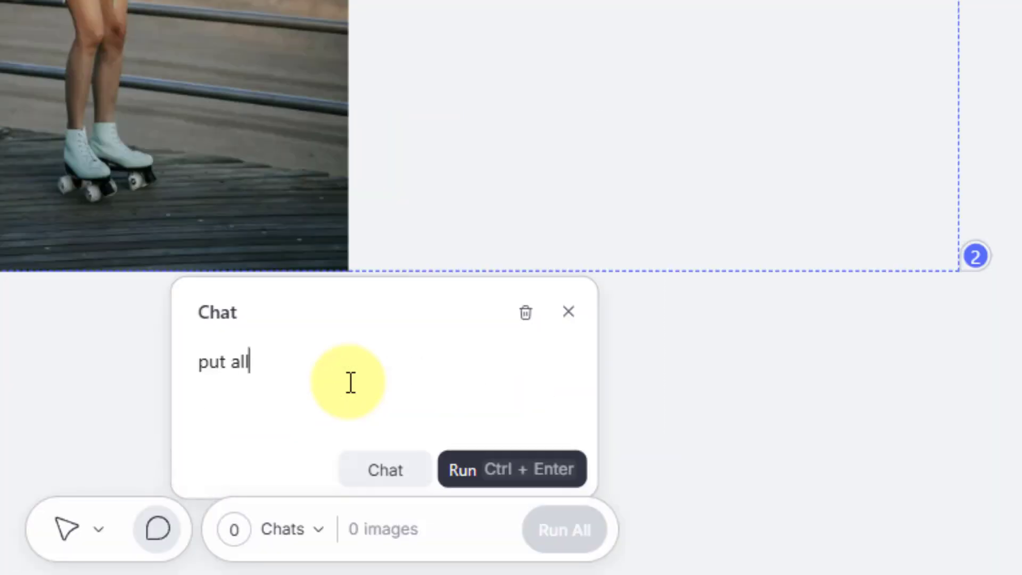
type("the items on the")
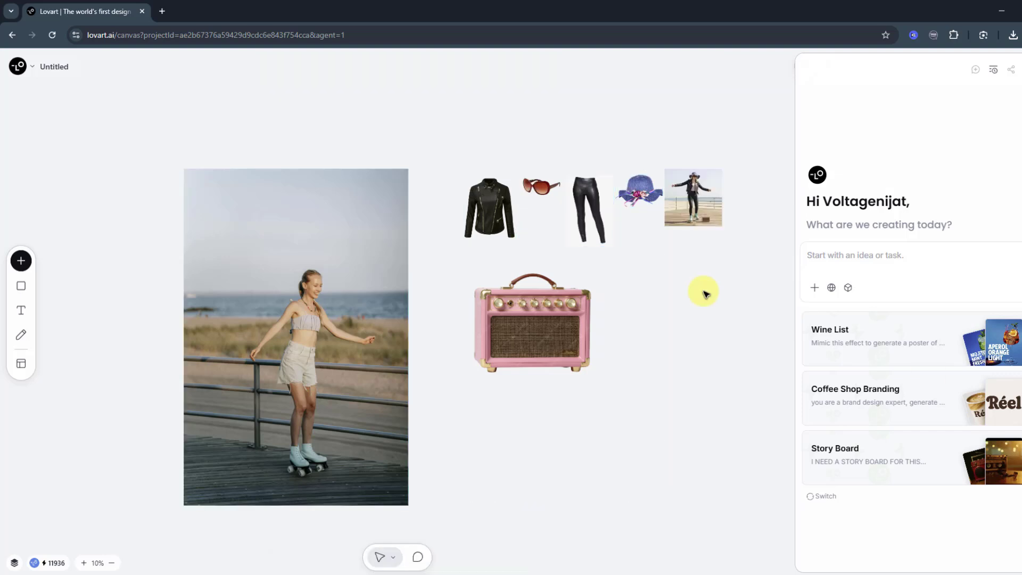
Step: Inspect the generated outfit composite and the item images, then deselect
left_click(693, 197)
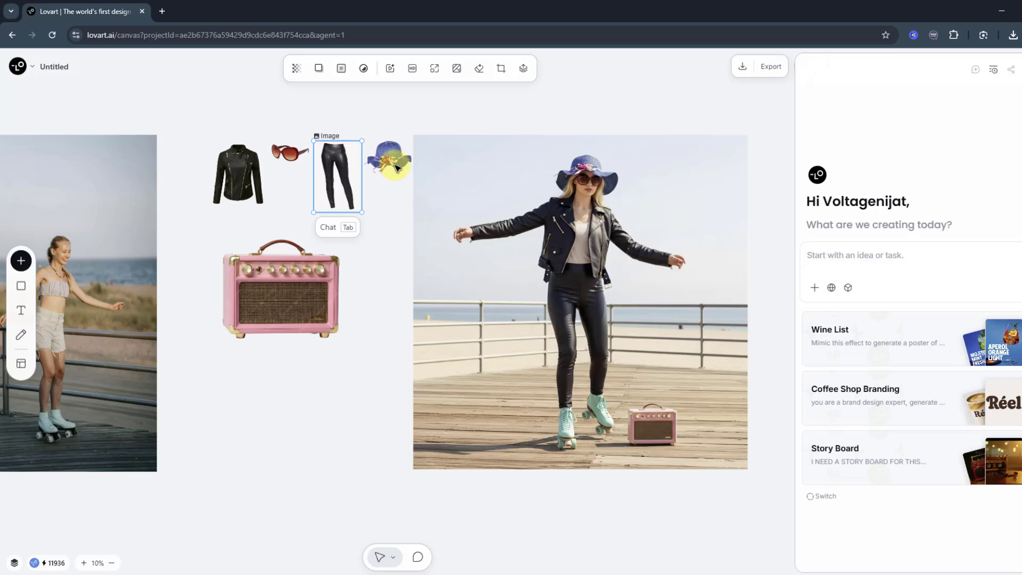
left_click(290, 152)
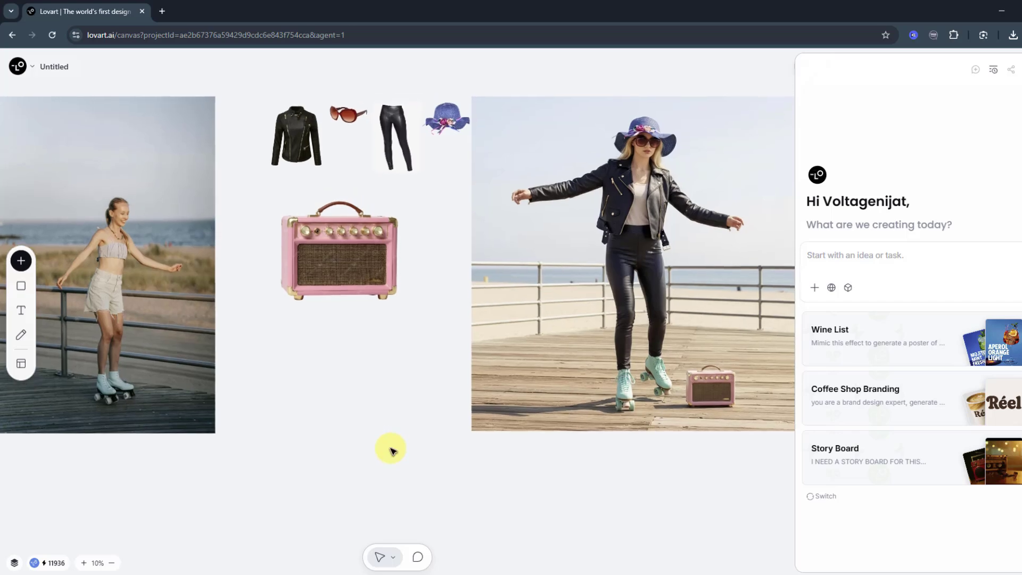
left_click(20, 261)
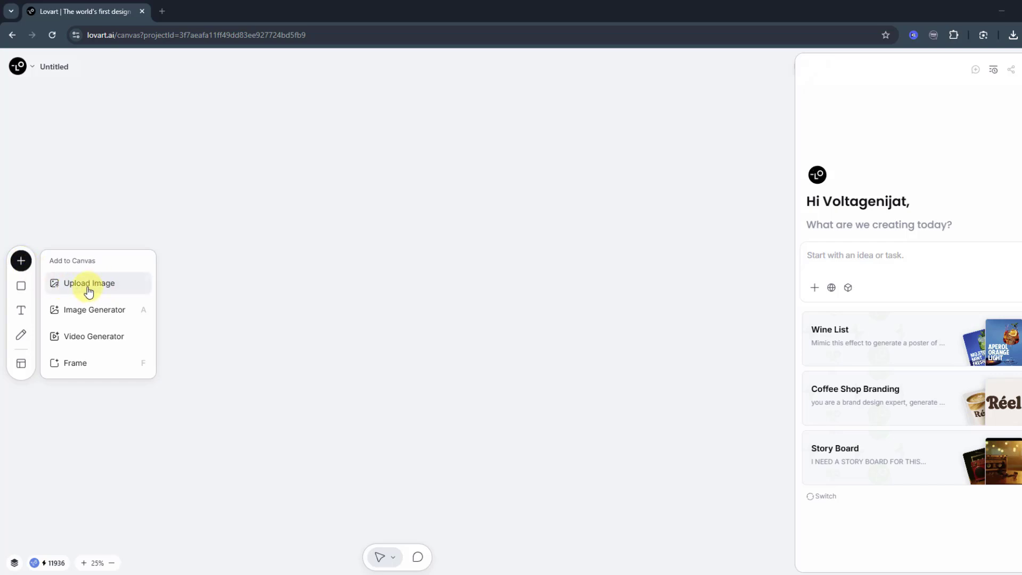
Step: Upload the wall and graffiti images, shrink the graffiti beside the wall, and select both
left_click(89, 283)
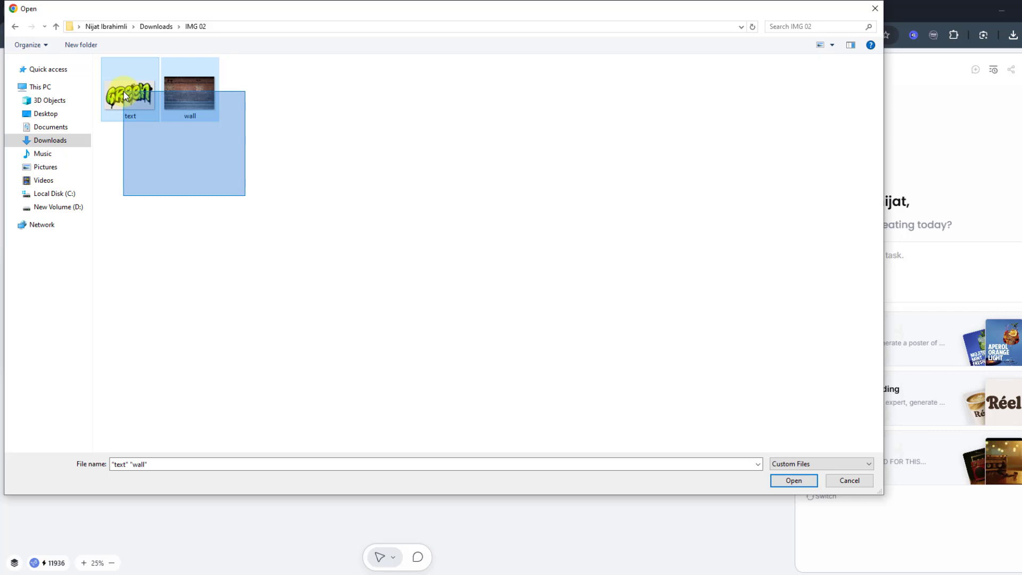
left_click(793, 480)
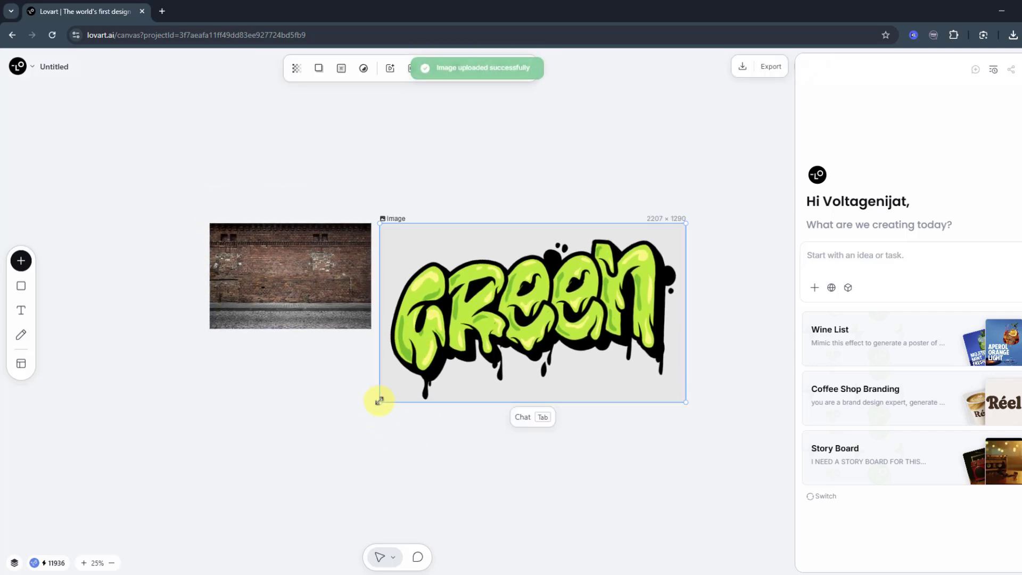
left_click_drag(379, 400, 464, 298)
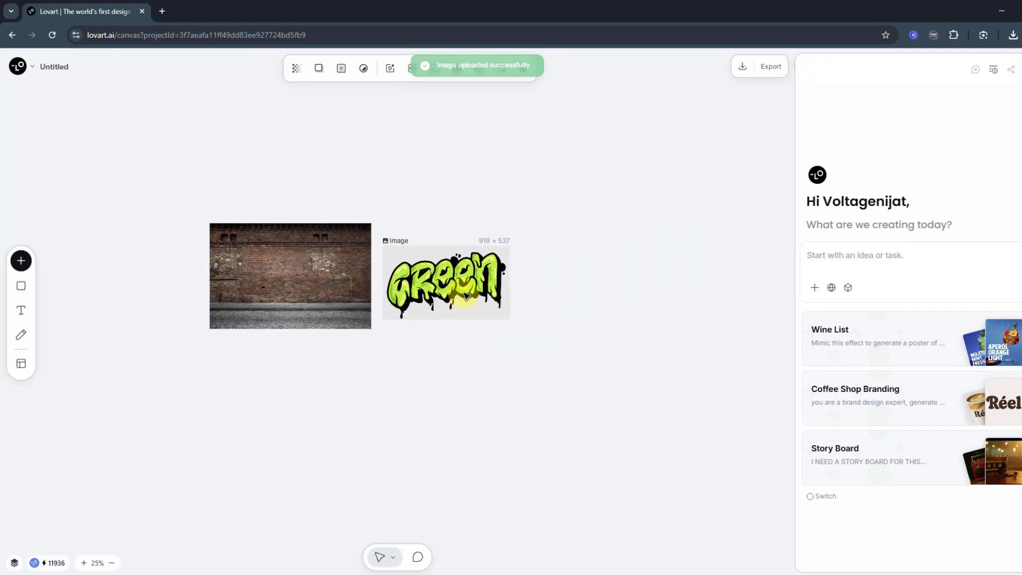
left_click(446, 282)
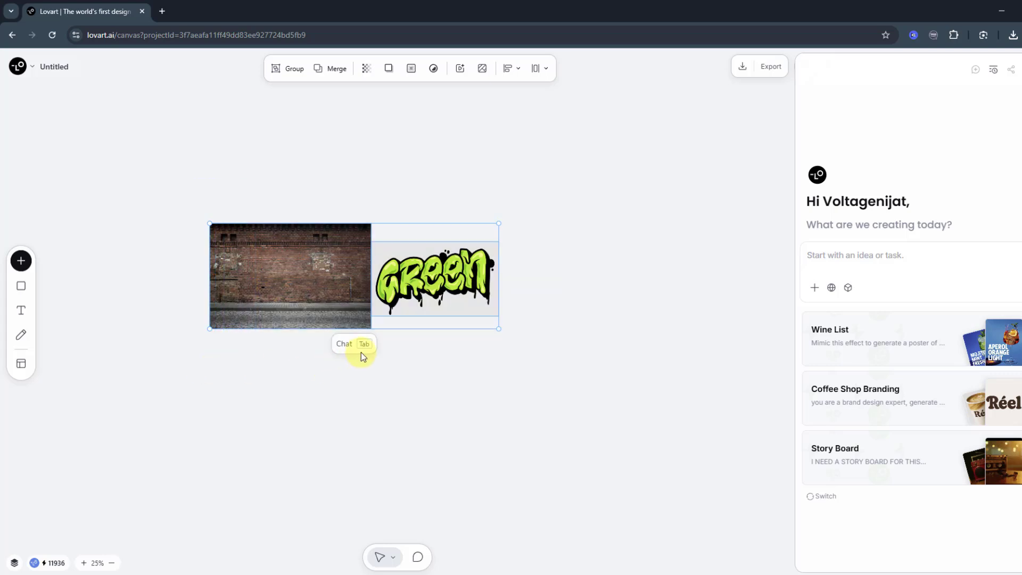
Step: Run the suggested chat prompt to overlay the green graffiti onto the brick wall
left_click(344, 344)
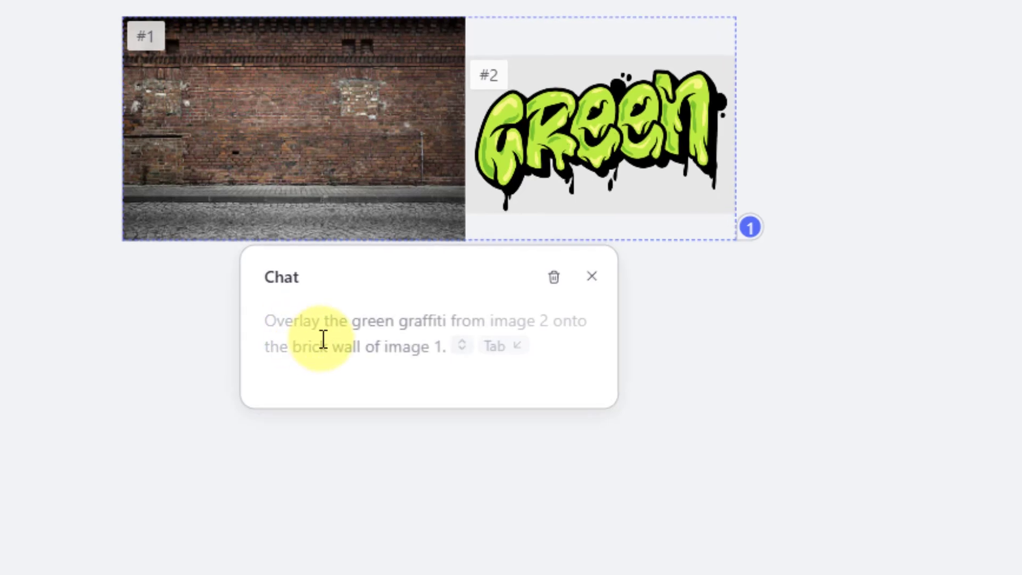
mouse_move(424, 345)
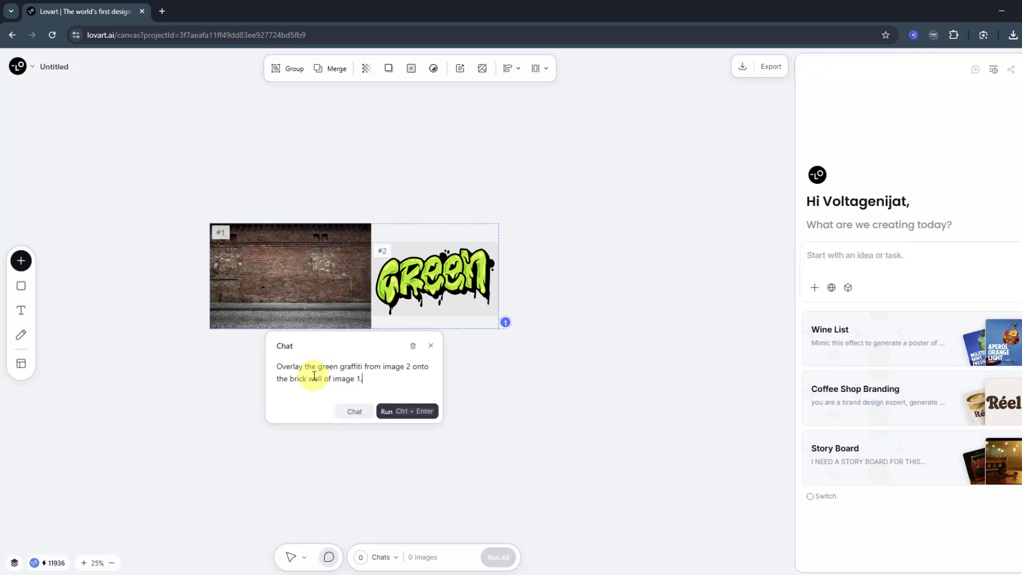
mouse_move(407, 411)
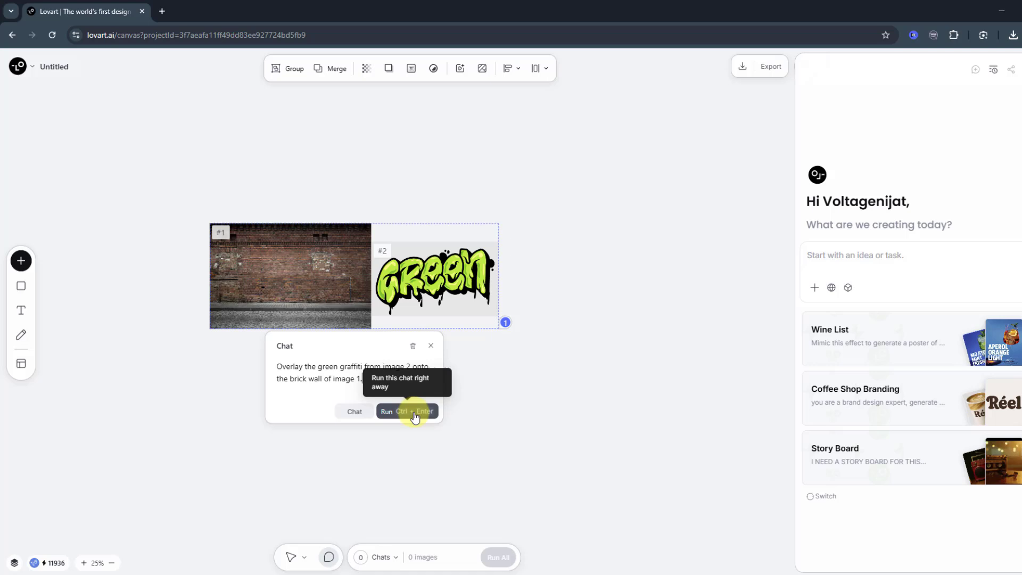
left_click(406, 412)
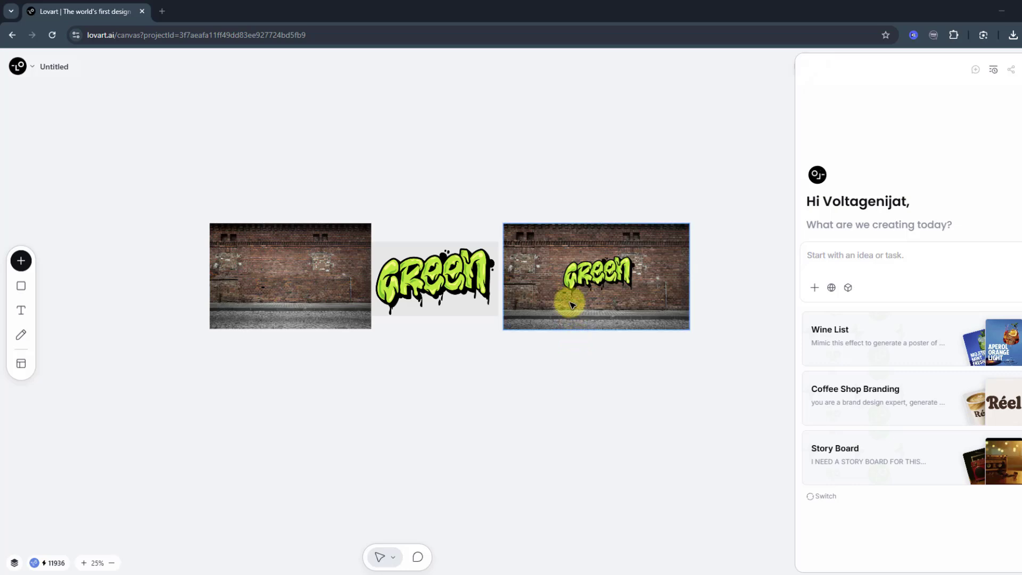
Step: Enlarge the generated graffiti wall image to 2975 × 1700
left_click(595, 276)
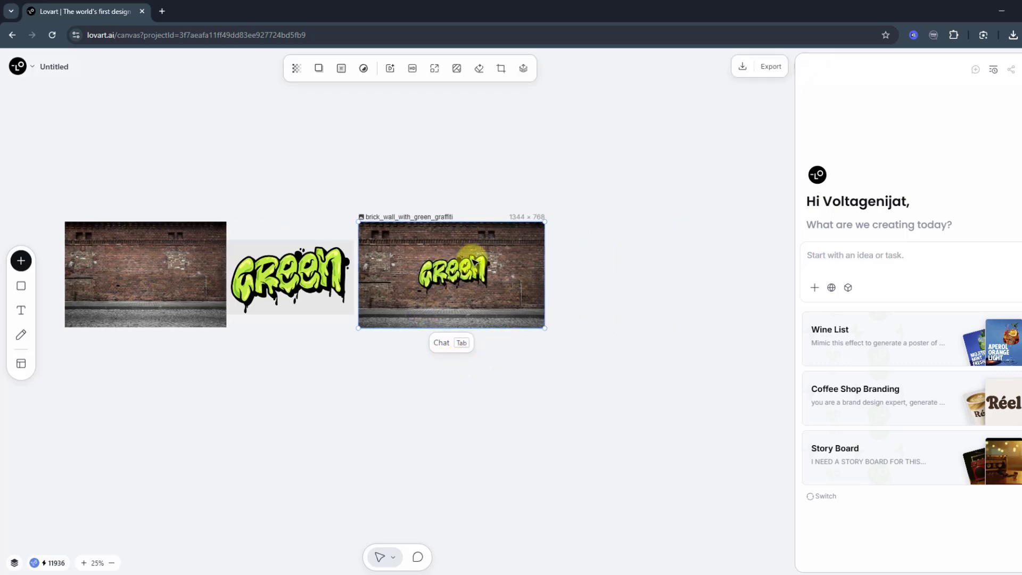
left_click_drag(546, 326, 732, 441)
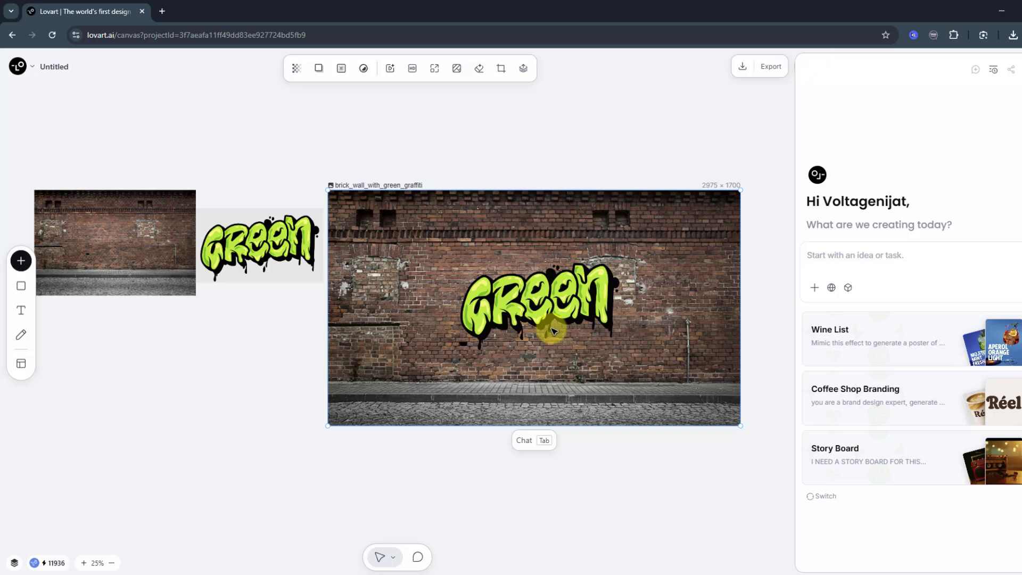
Step: Upload the 'elements' collage and 'room' photo, then deselect and pick the room image
left_click(21, 261)
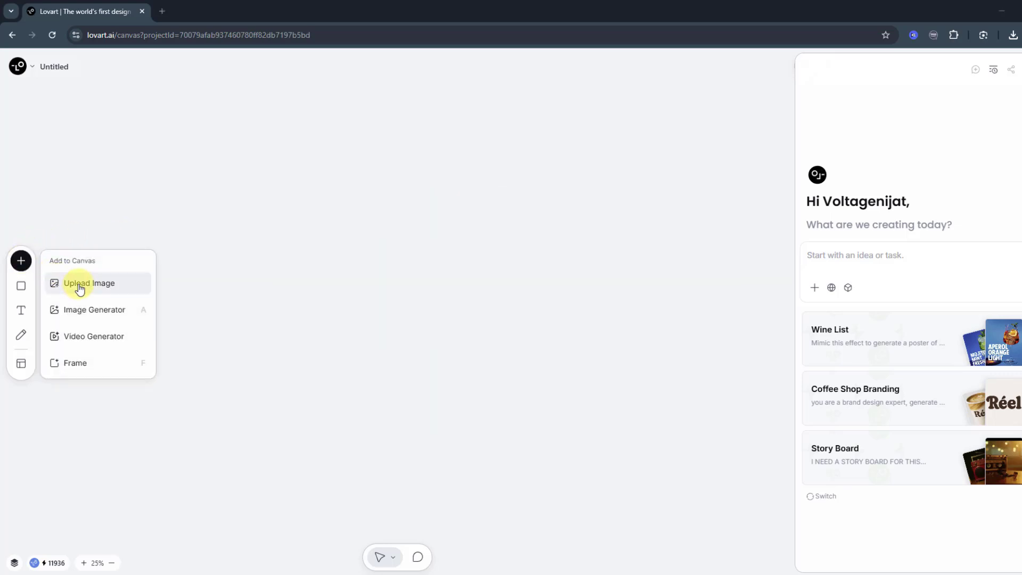
left_click(89, 283)
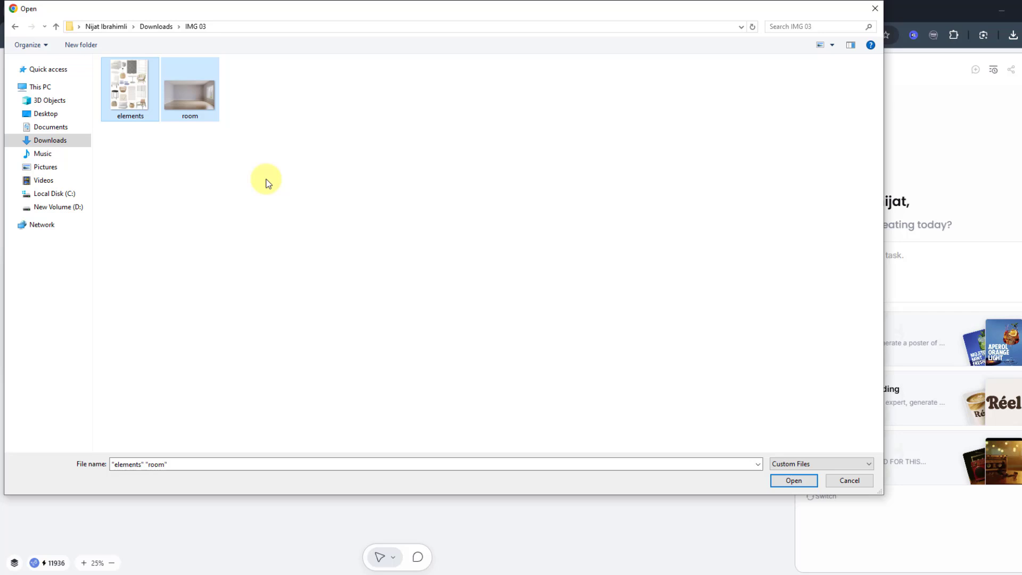
left_click(793, 481)
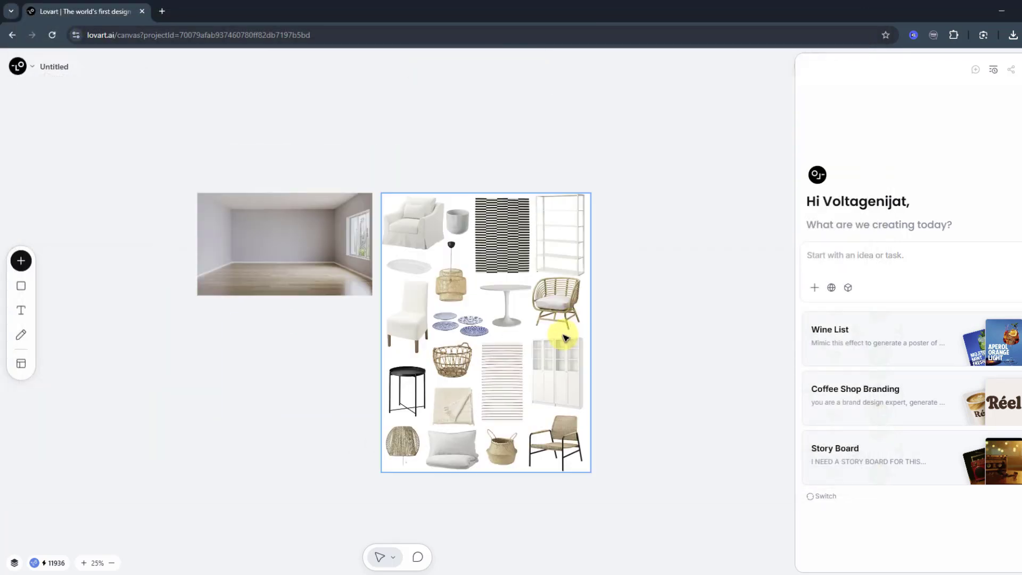
left_click(563, 336)
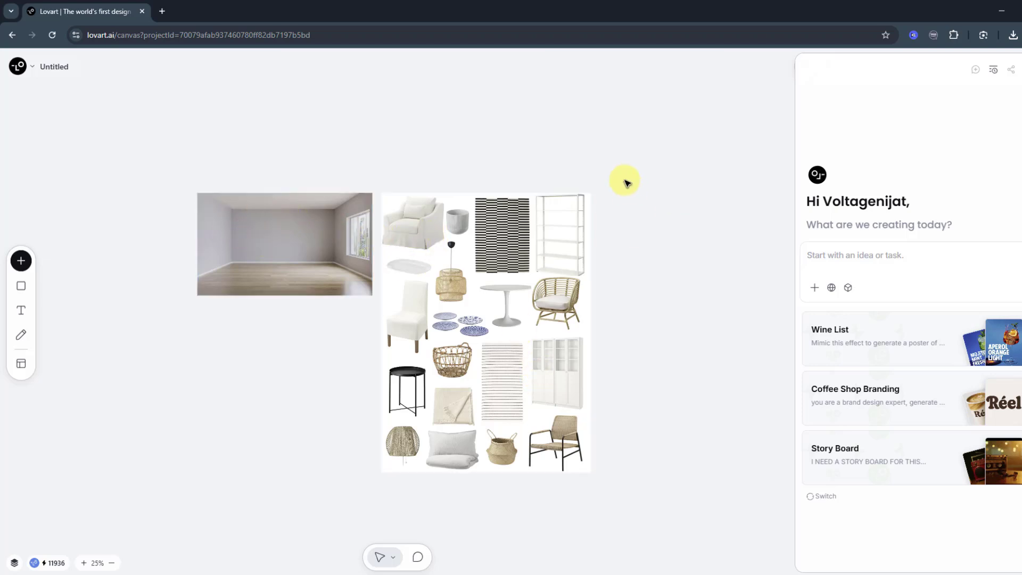
left_click(285, 245)
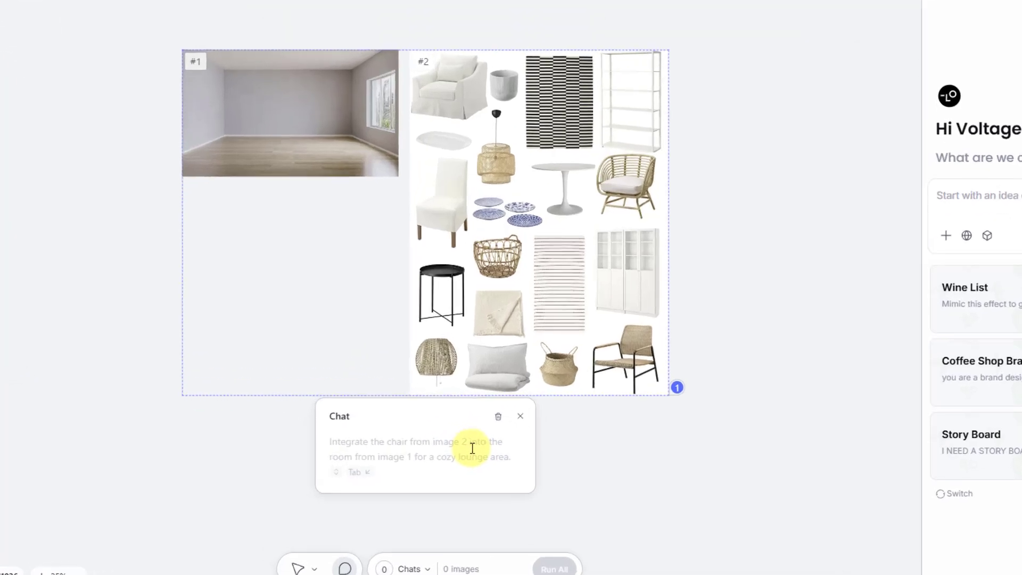
Step: Prompt the chat to put all the collage items into the empty room and generate
type("put all the items on the empty room")
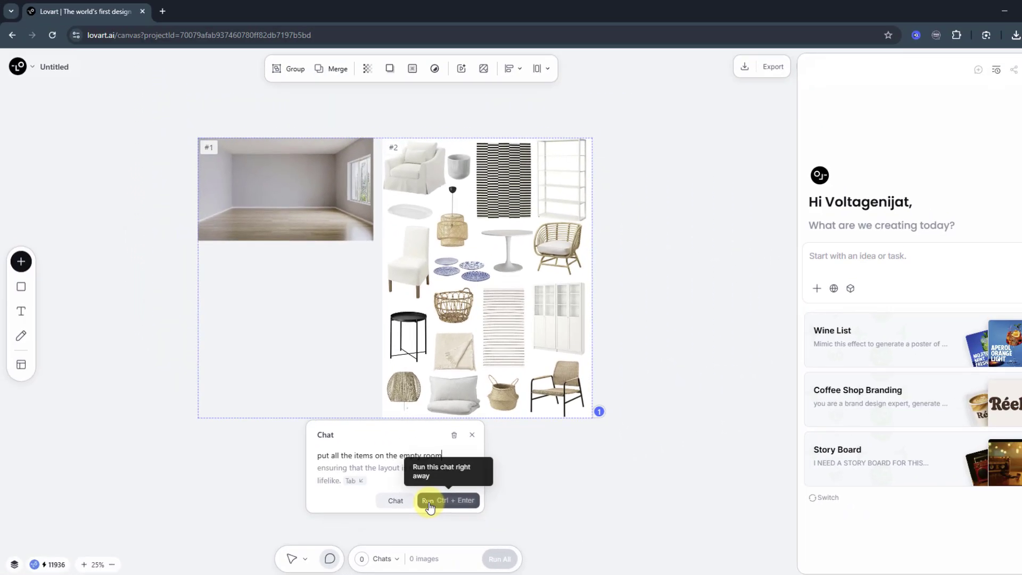
left_click(448, 500)
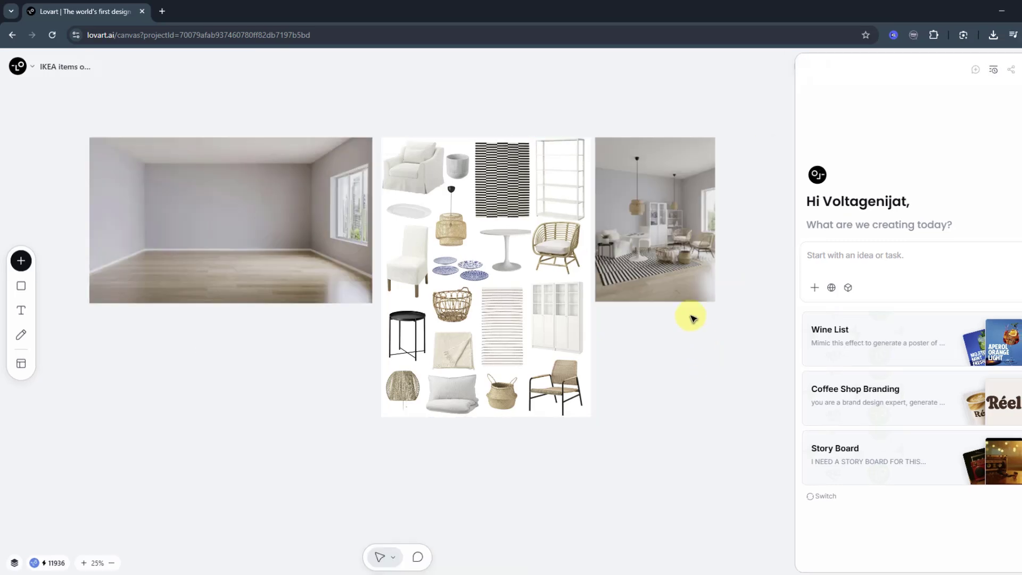
Step: Inspect the furnished room render, then open a chat for editing it
left_click(654, 219)
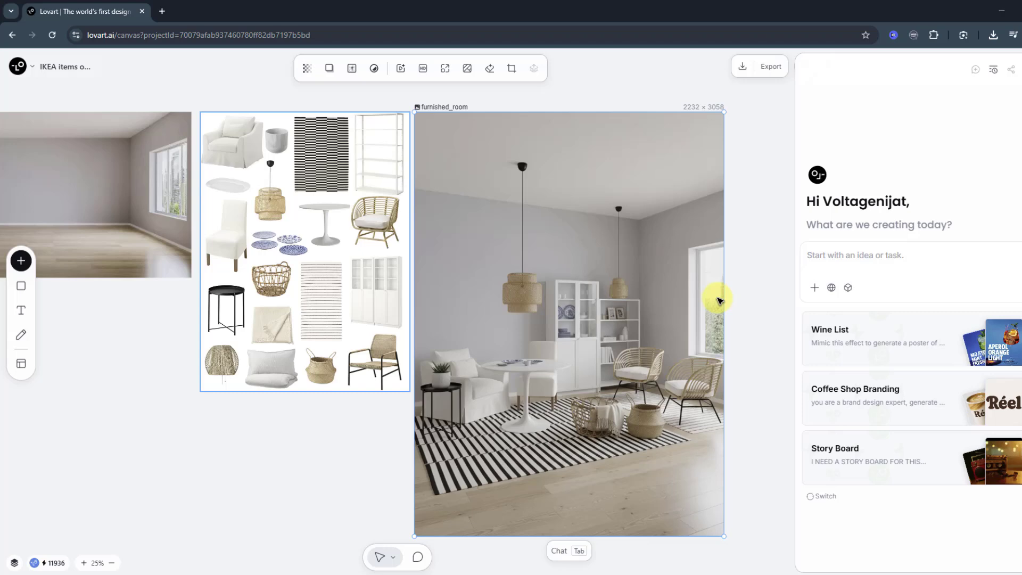
left_click(357, 430)
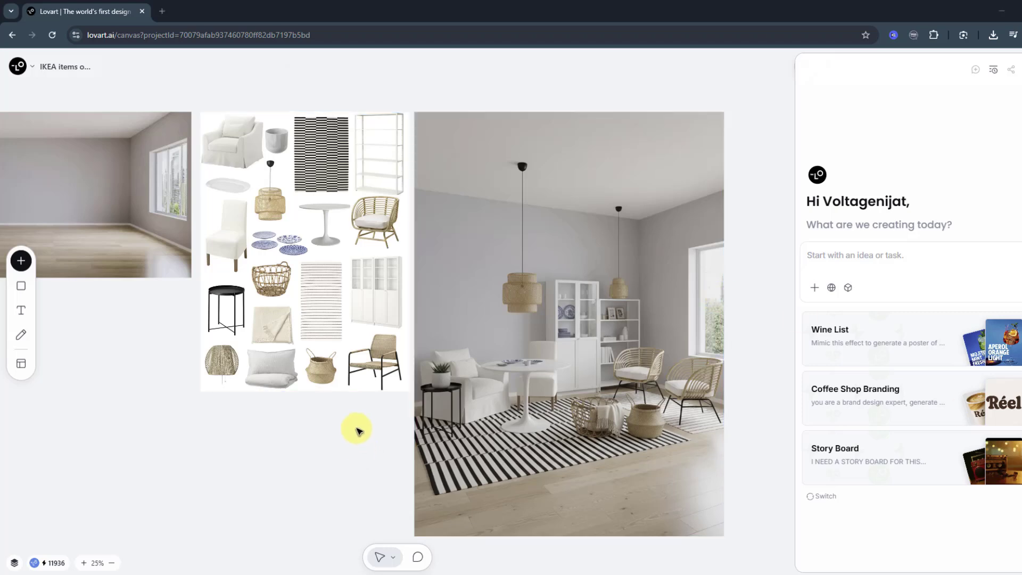
left_click(632, 281)
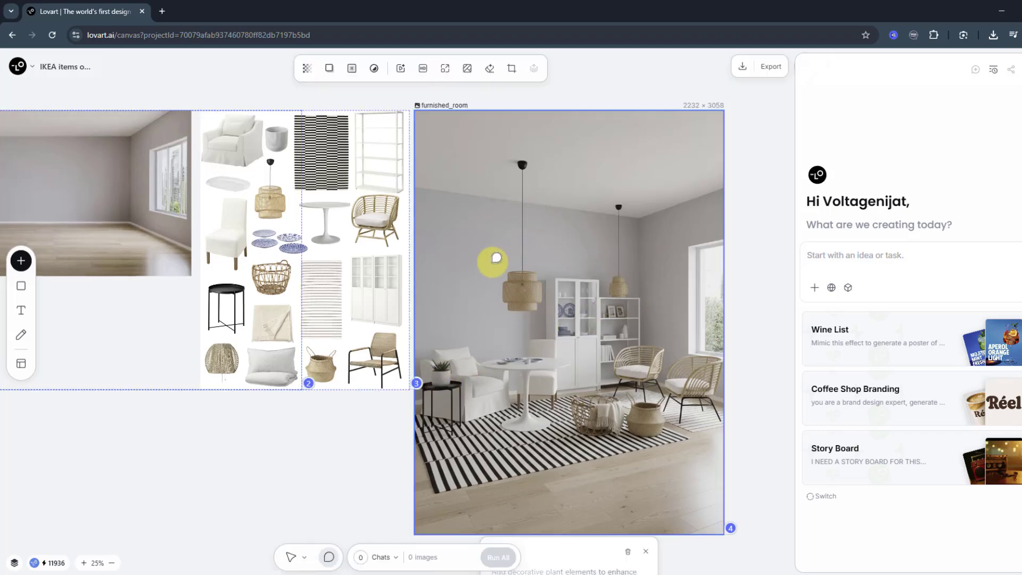
Step: Mark the pendant lamp and prompt 'change the image to red' to generate it
left_click_drag(494, 258, 543, 315)
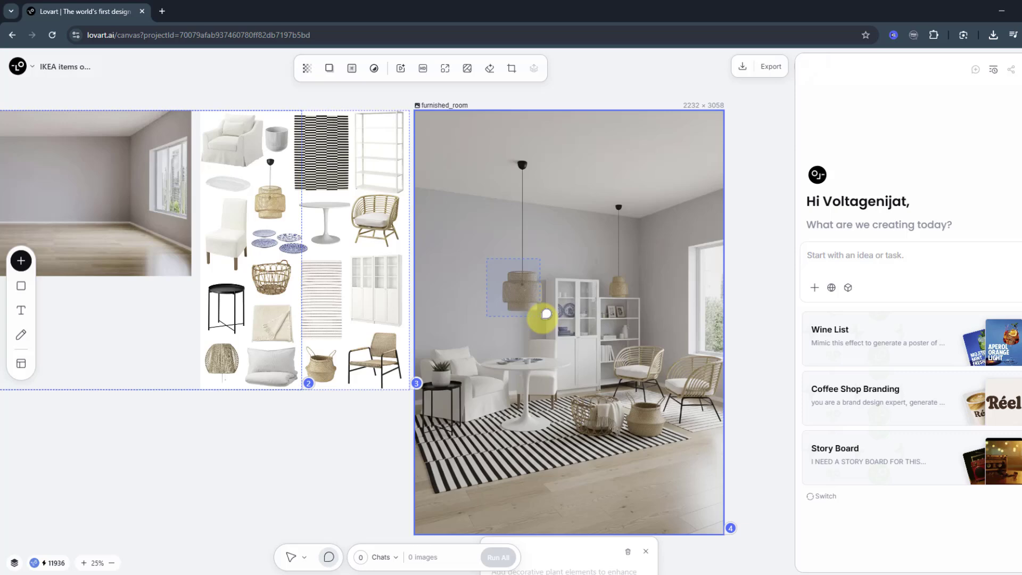
left_click(543, 316)
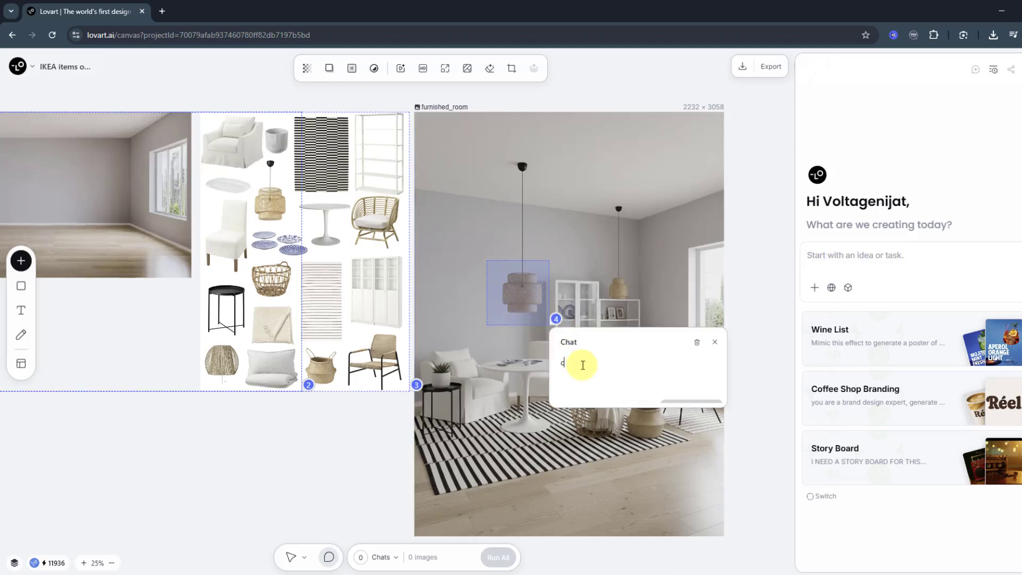
type("change the image to red")
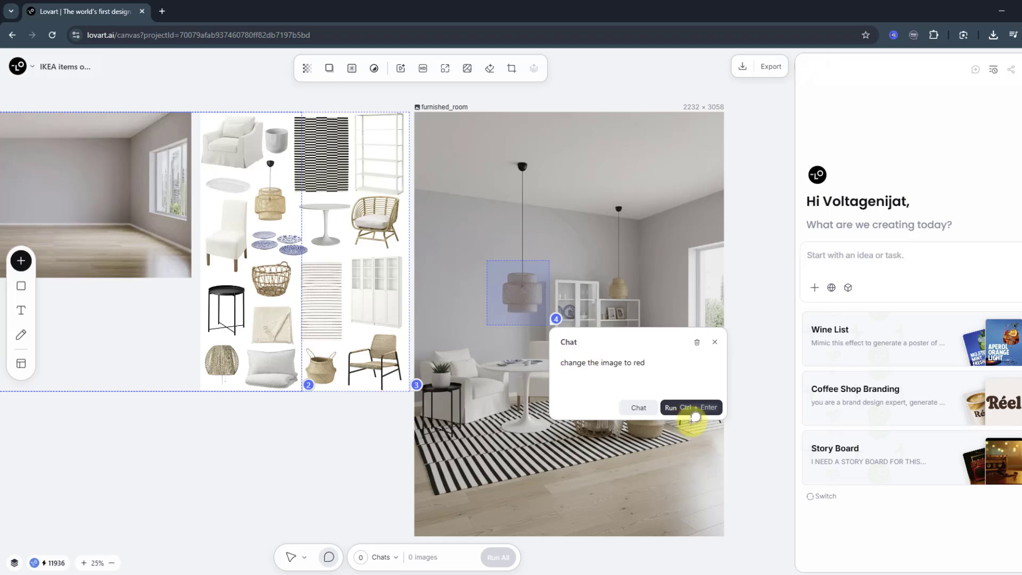
left_click(691, 407)
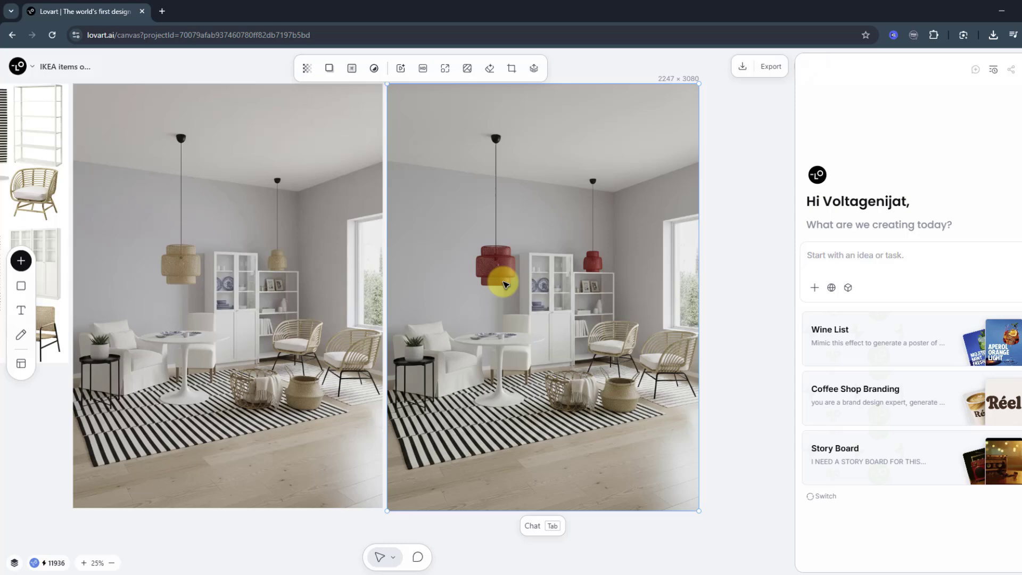
mouse_move(683, 274)
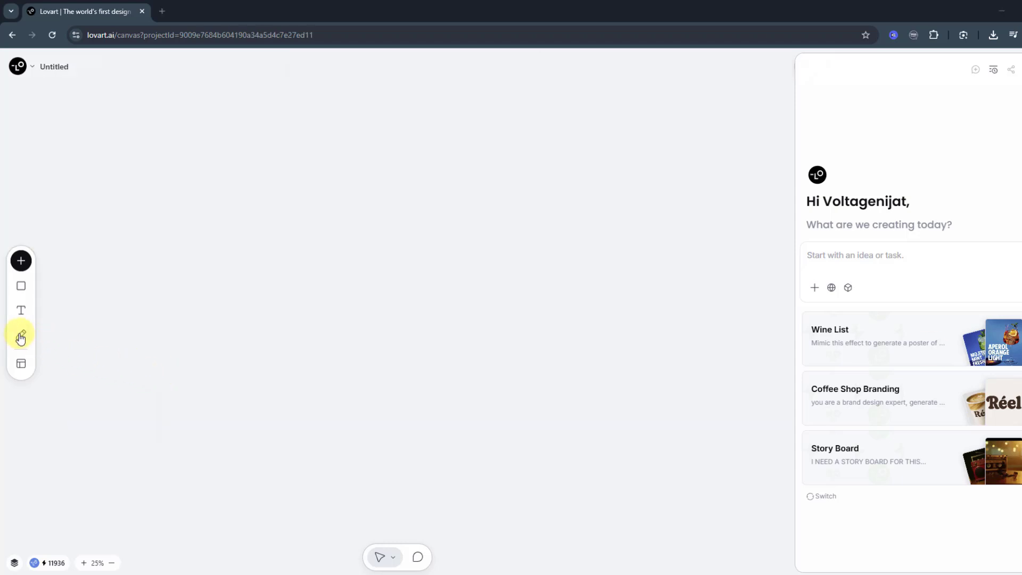
mouse_move(20, 339)
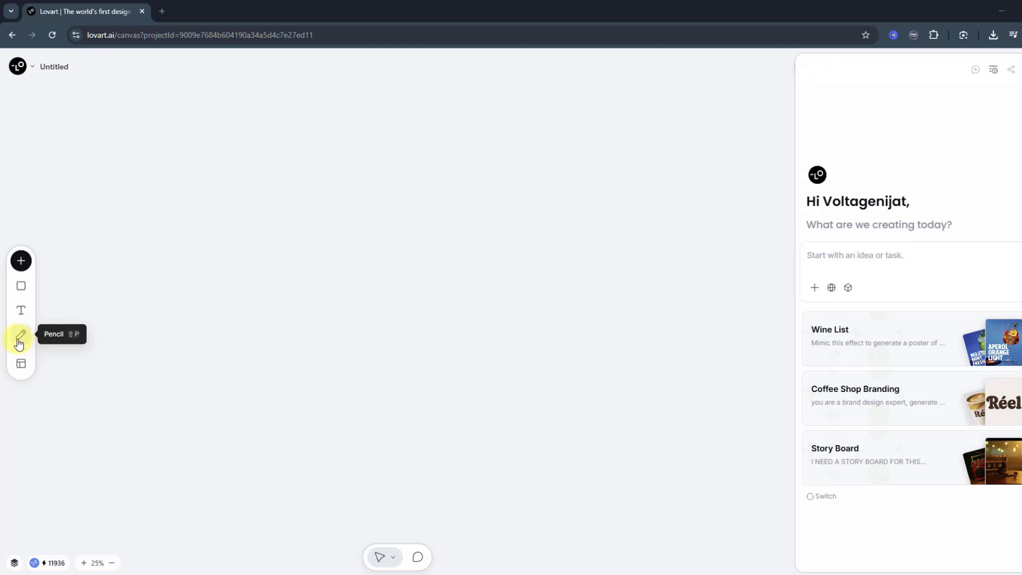
Step: Pencil-sketch a smiling boy's face, hair, ears and shoulders, then select the drawing
left_click(20, 335)
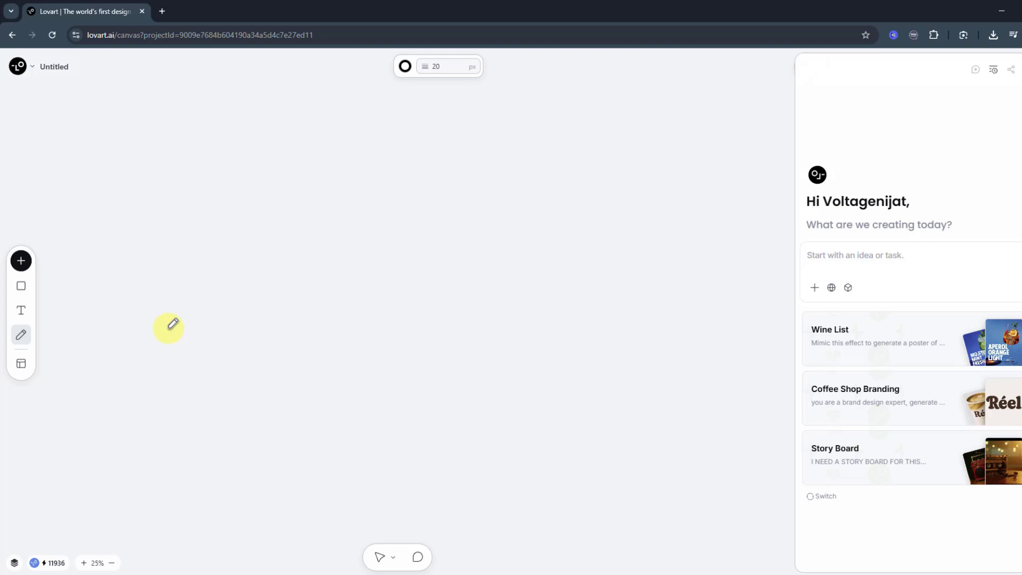
left_click_drag(168, 327, 222, 199)
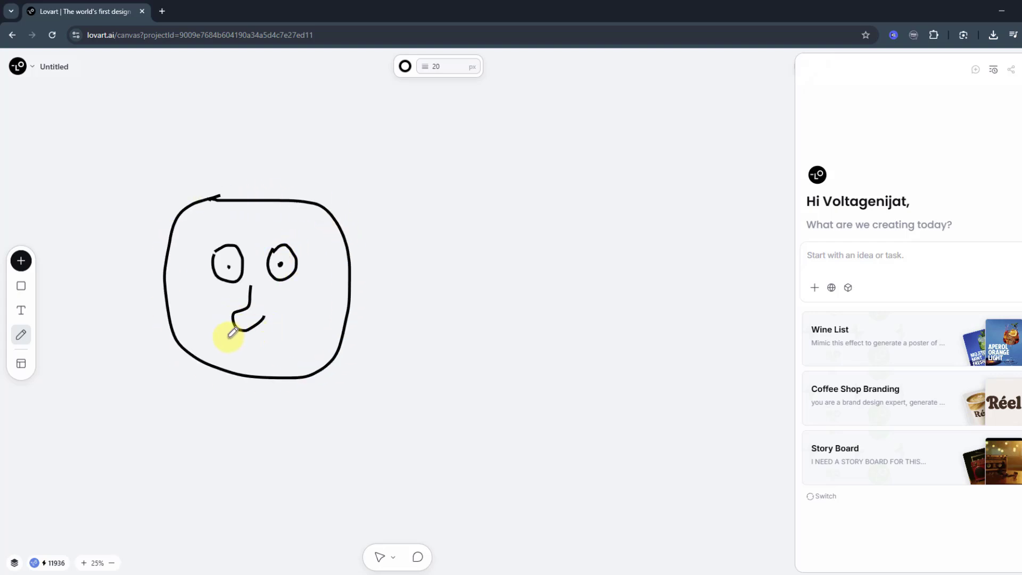
left_click_drag(231, 332, 177, 196)
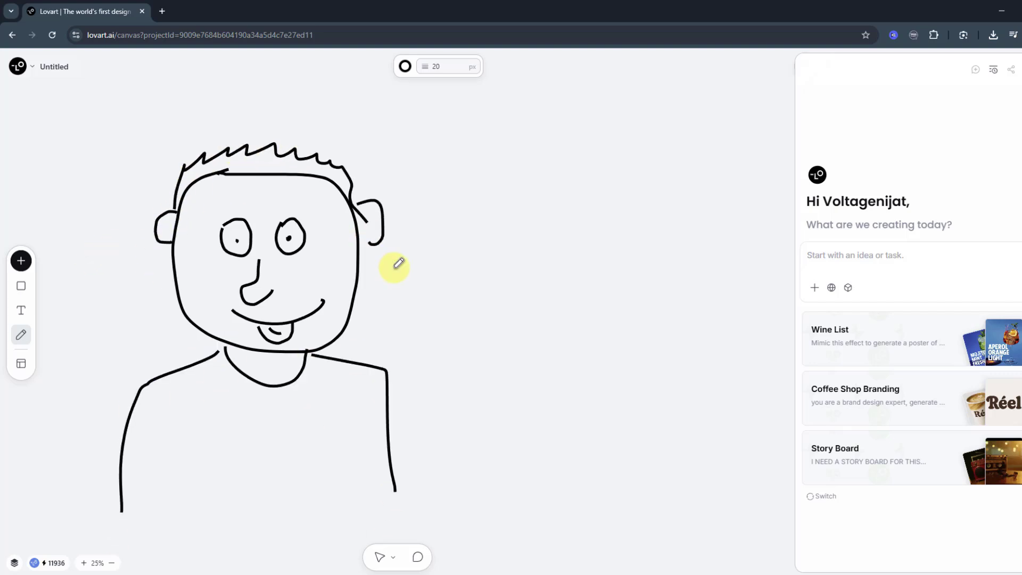
left_click(261, 326)
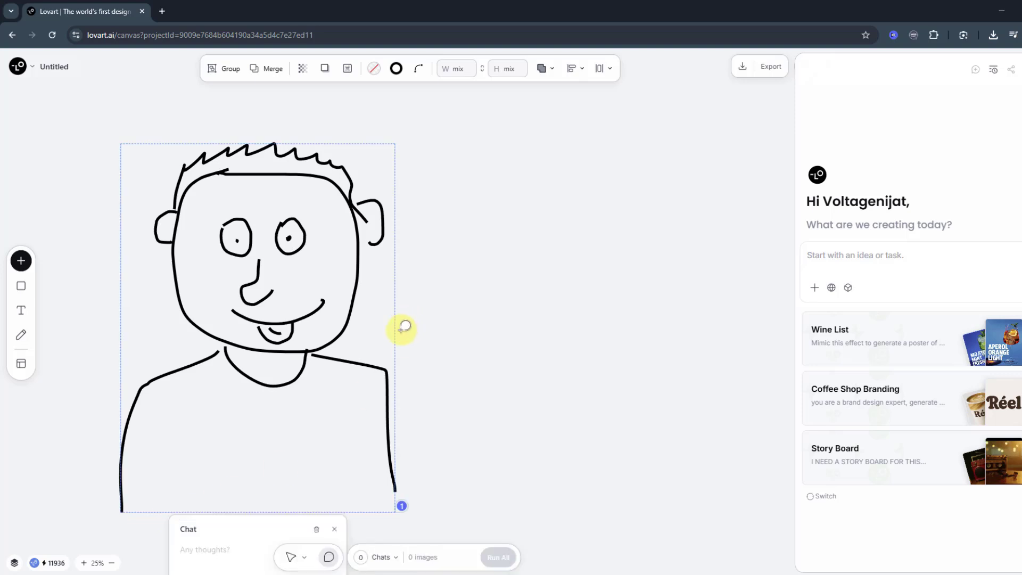
Step: Ask nano banana to turn the sketch into a cute plush toy, then resize the result
type("use nano b")
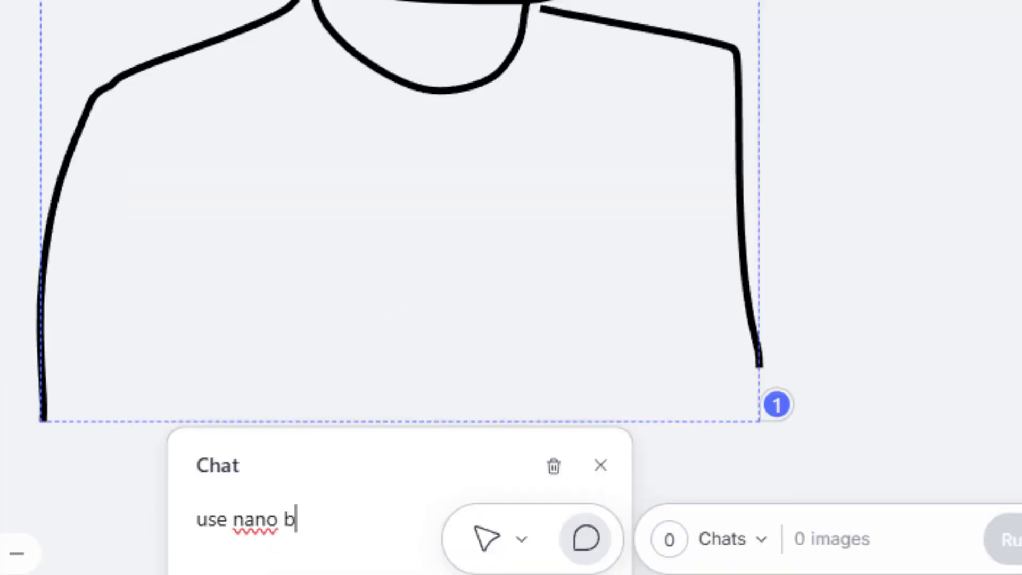
type("anana to turn this hand-drawn")
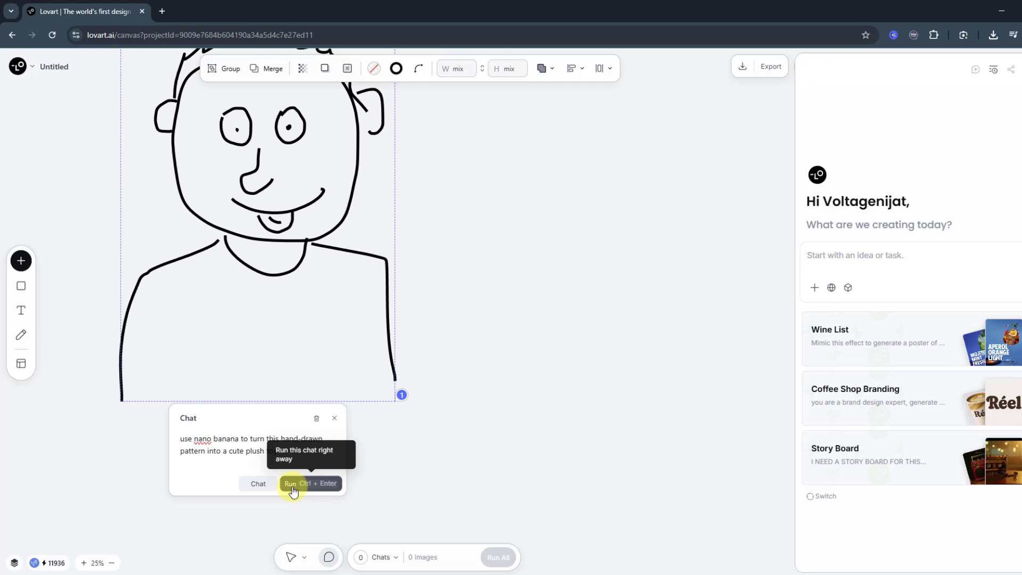
left_click(311, 483)
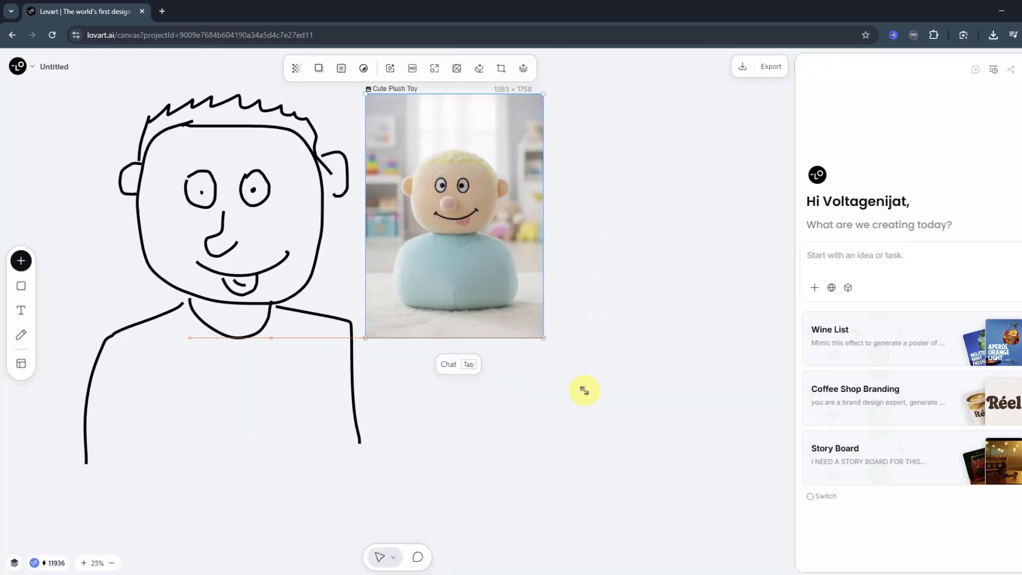
left_click_drag(544, 337, 648, 481)
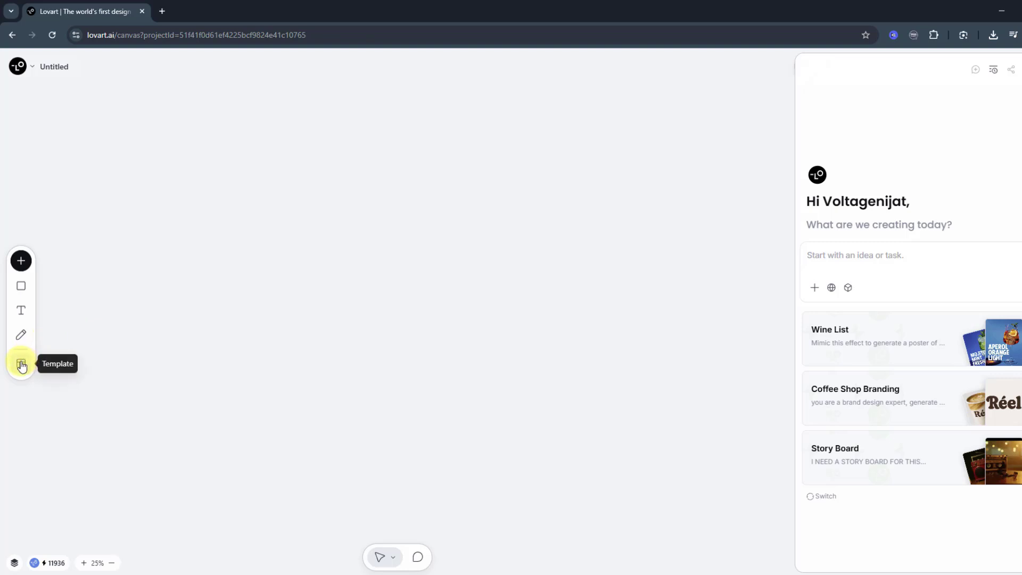
Step: Browse the Lovart template gallery by scrolling through it, then close it
left_click(20, 364)
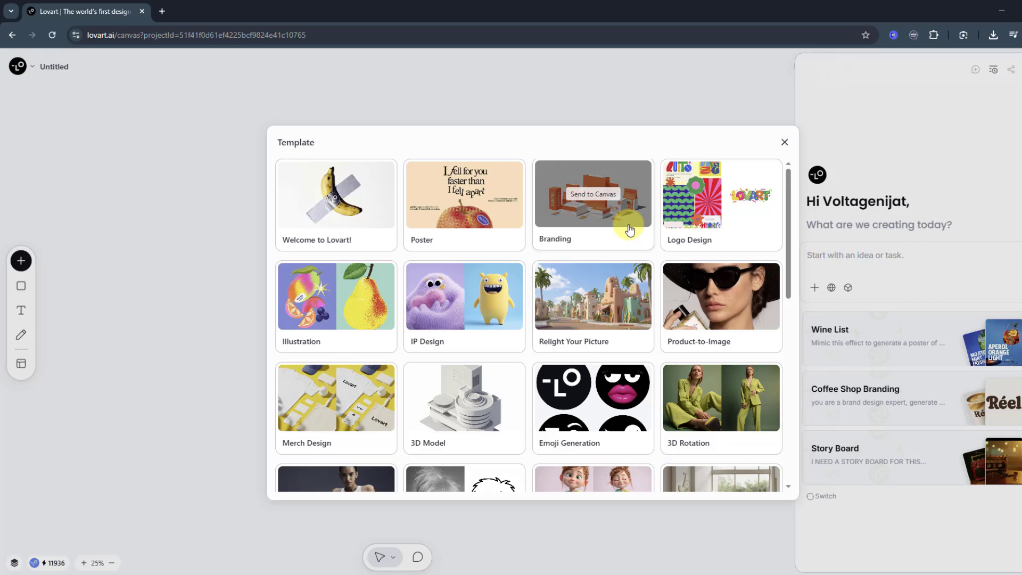
scroll("down", 3)
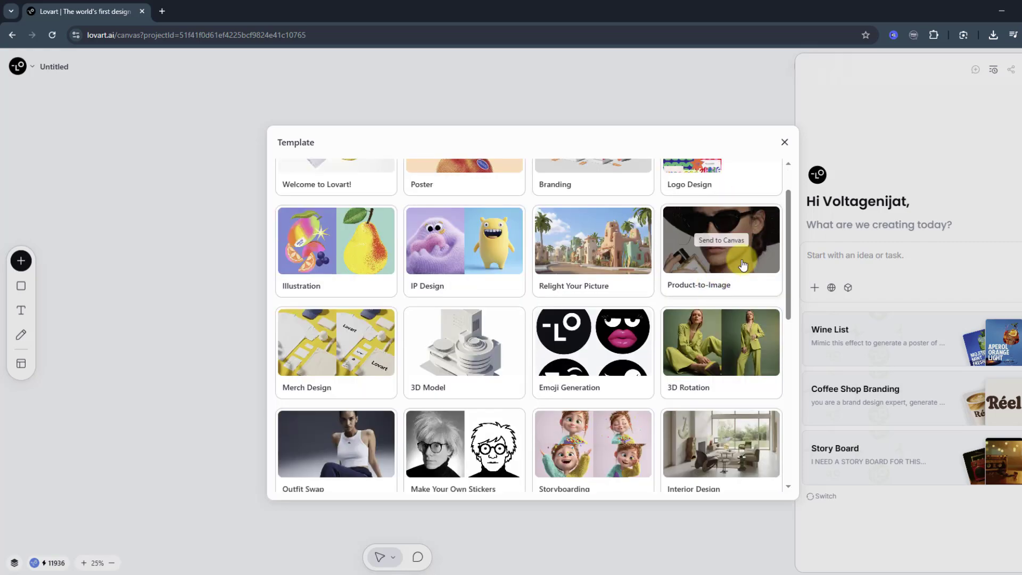
scroll("down", 3)
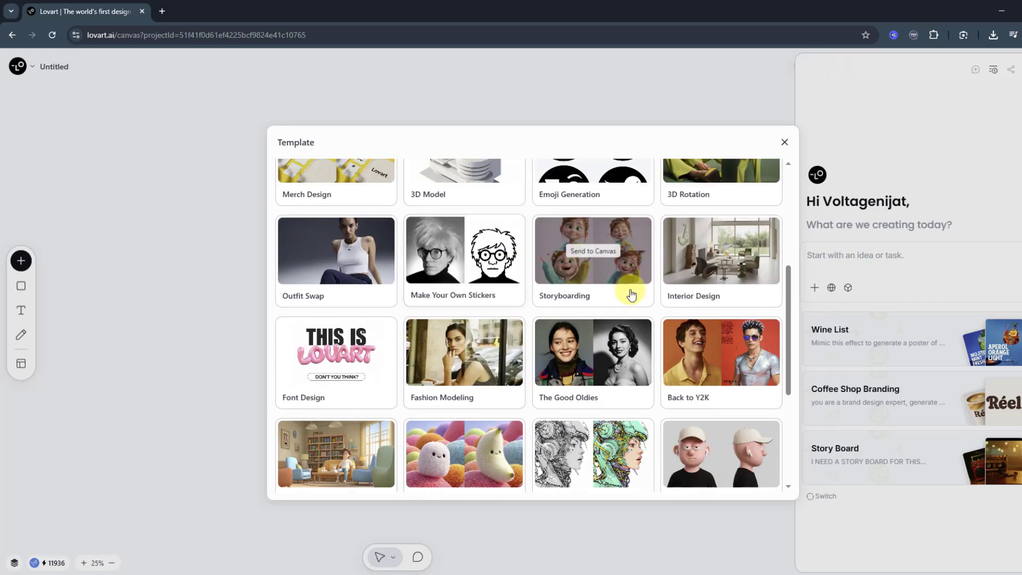
scroll("down", 3)
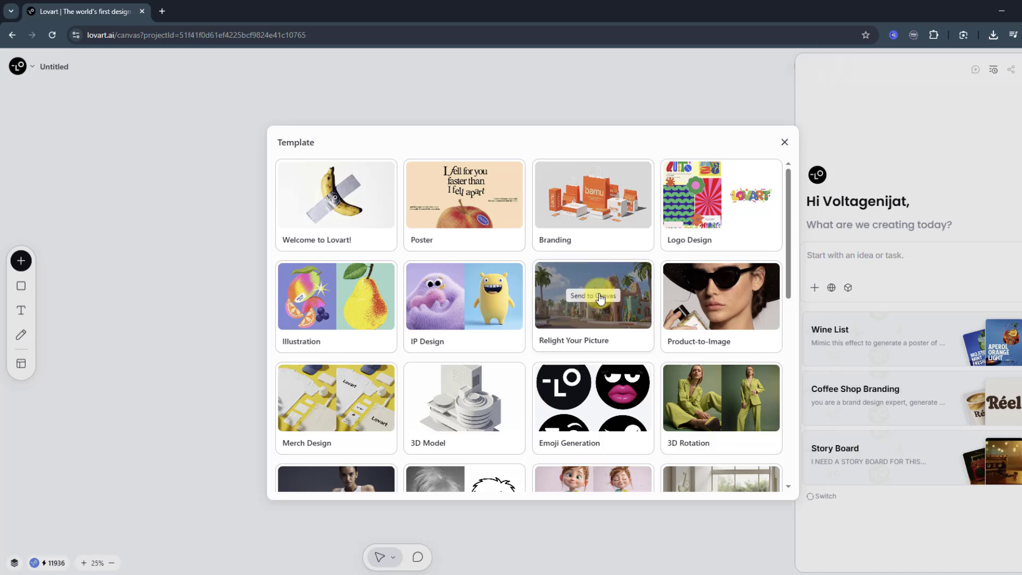
mouse_move(784, 143)
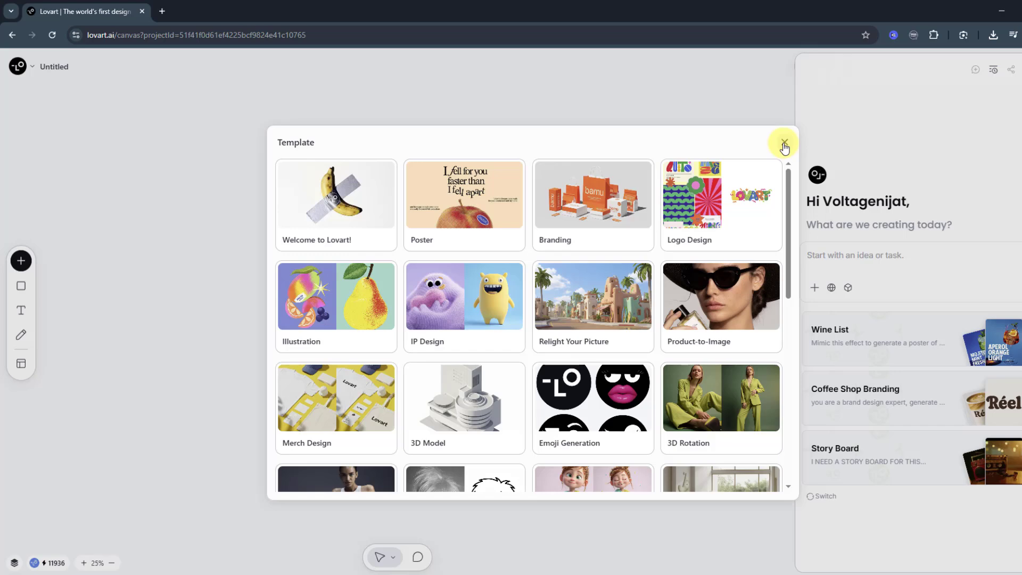
left_click(784, 143)
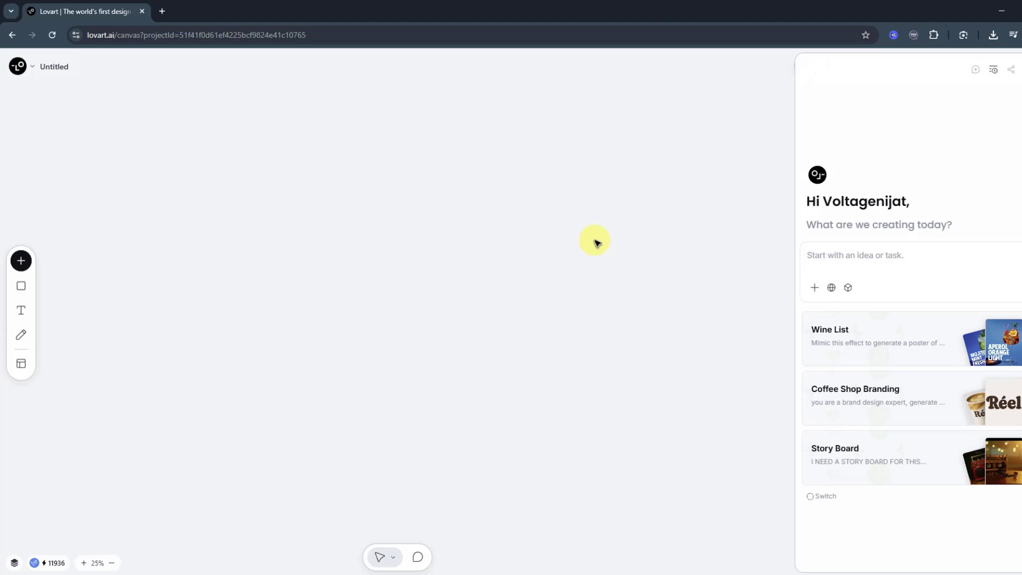
mouse_move(950, 428)
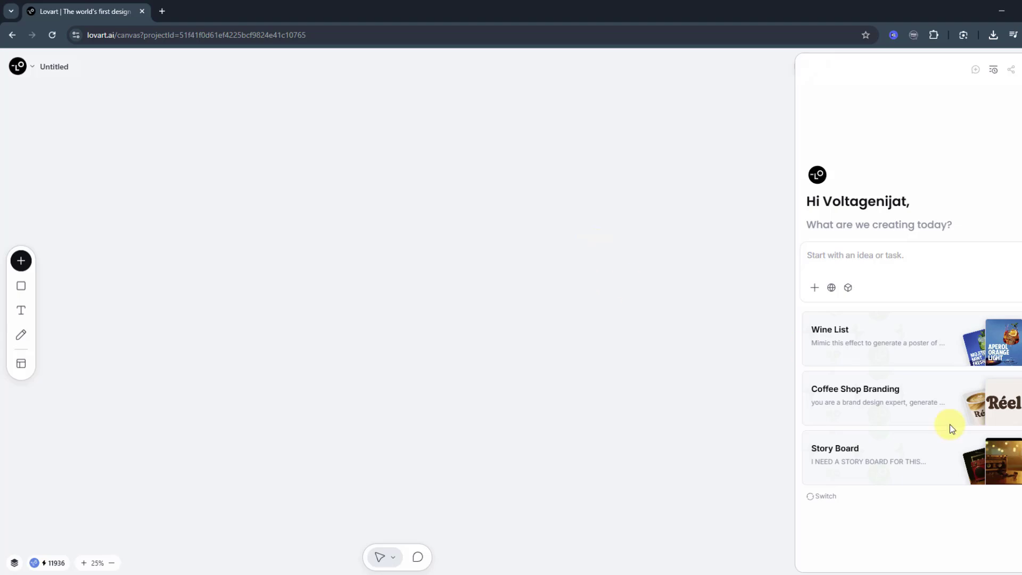